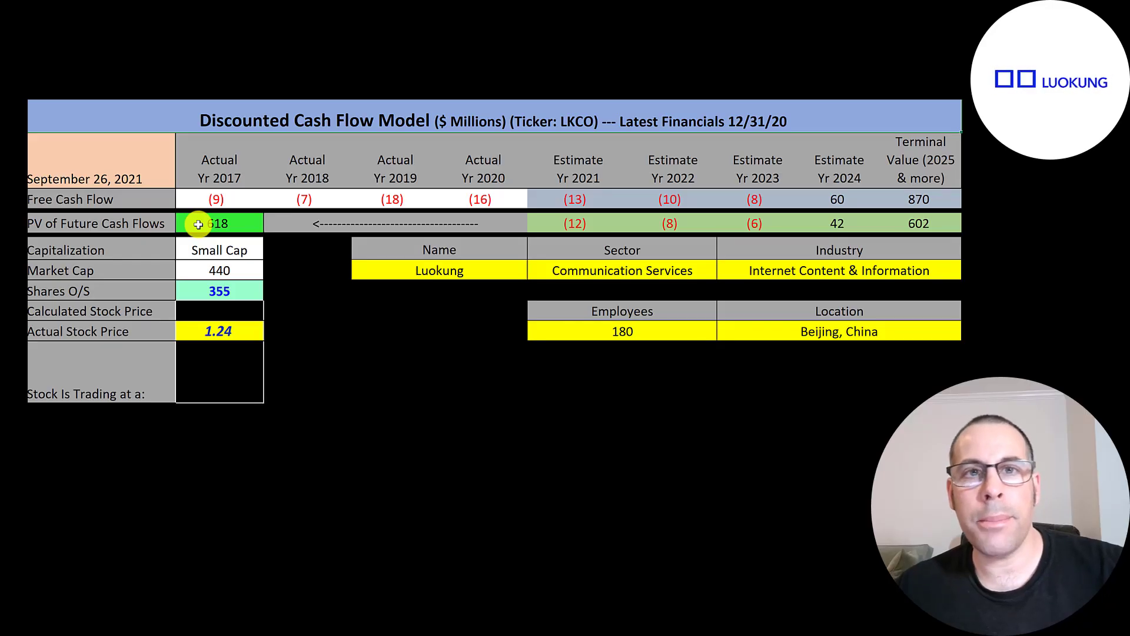
mouse_move(188, 258)
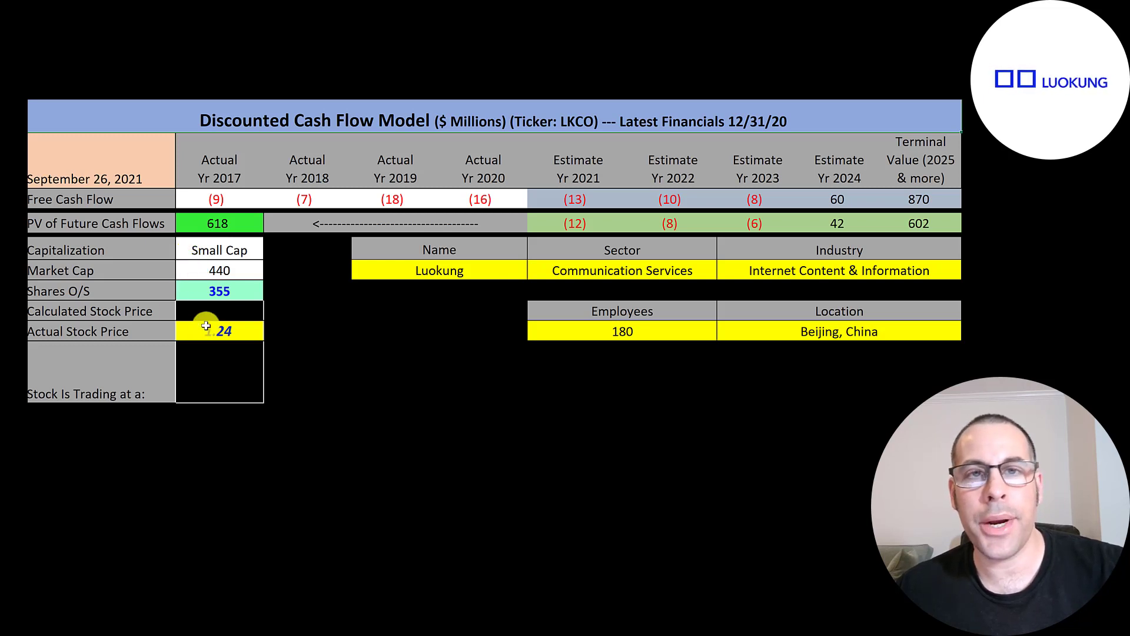
text(1.24)
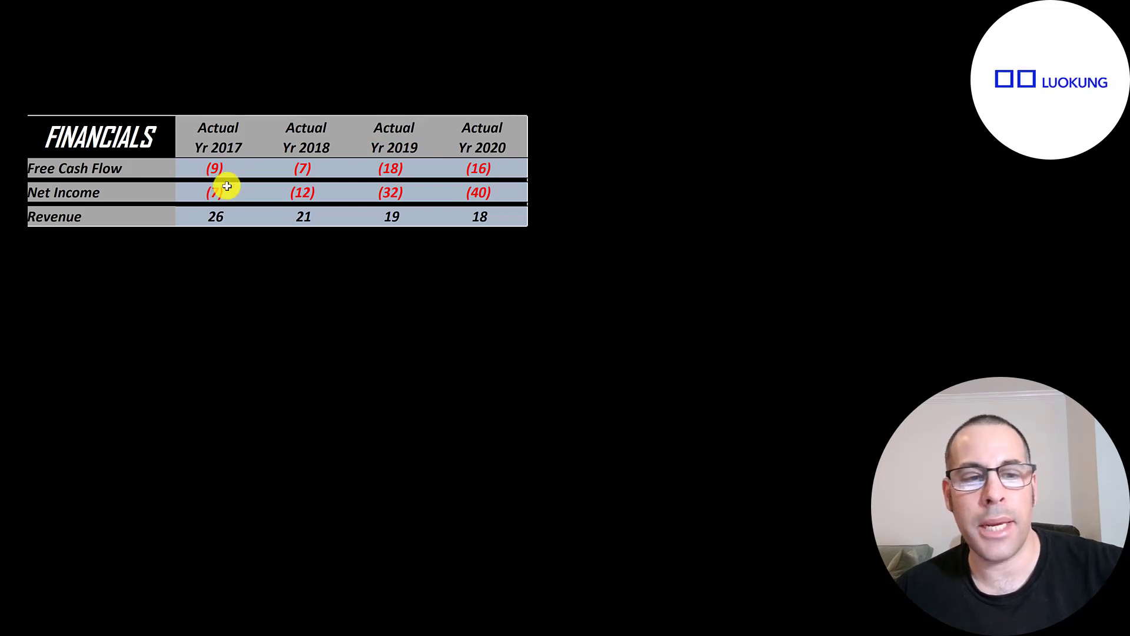
mouse_move(421, 193)
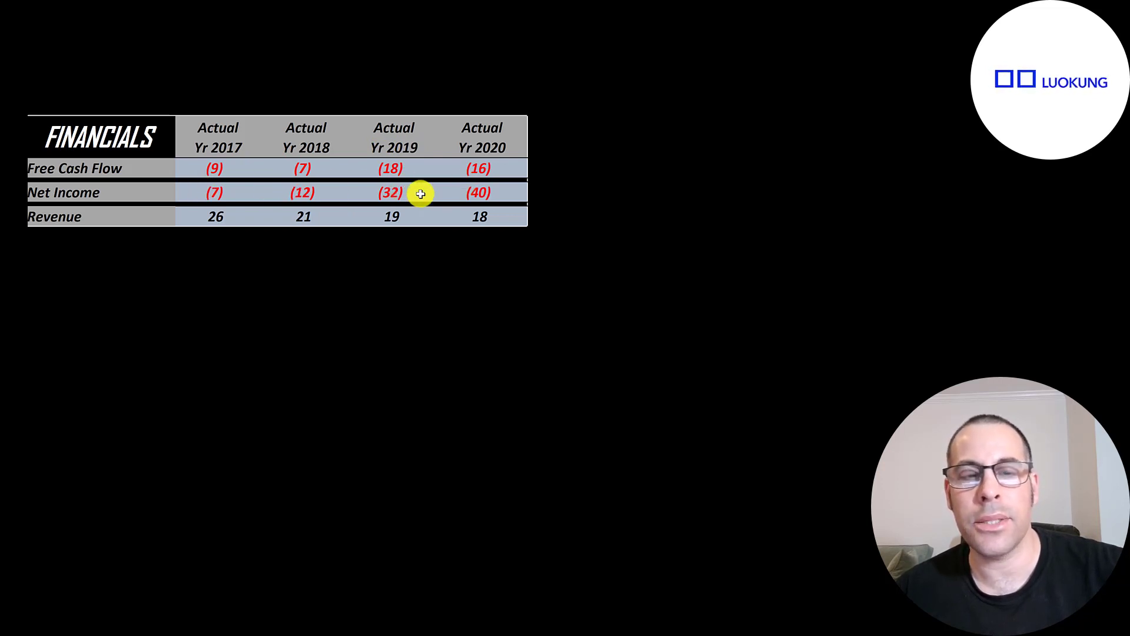
mouse_move(189, 210)
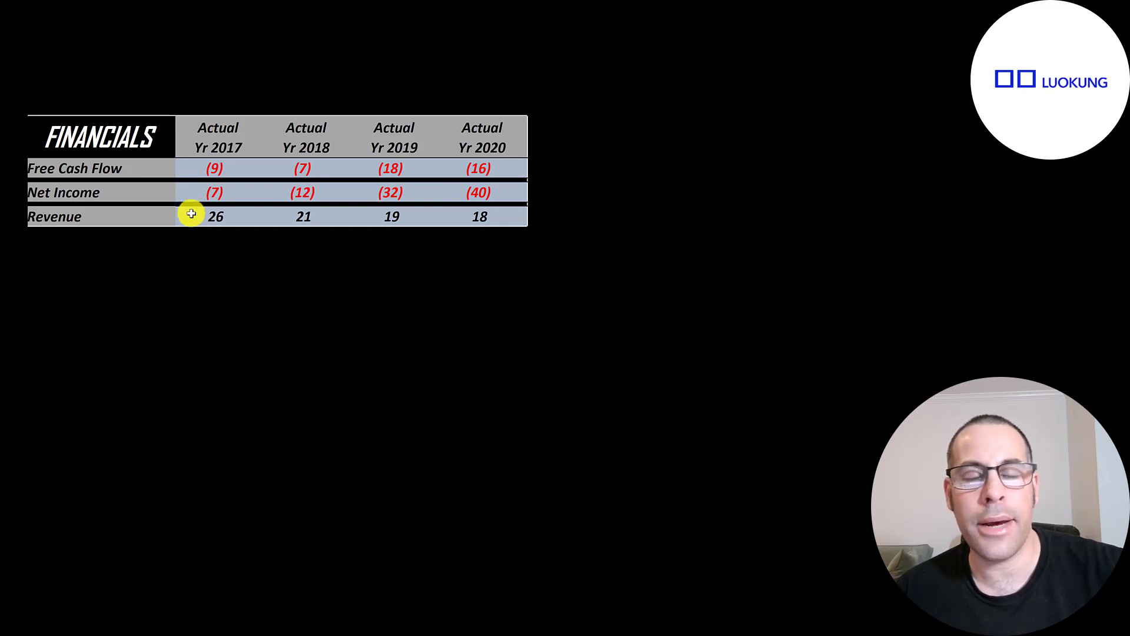
mouse_move(433, 179)
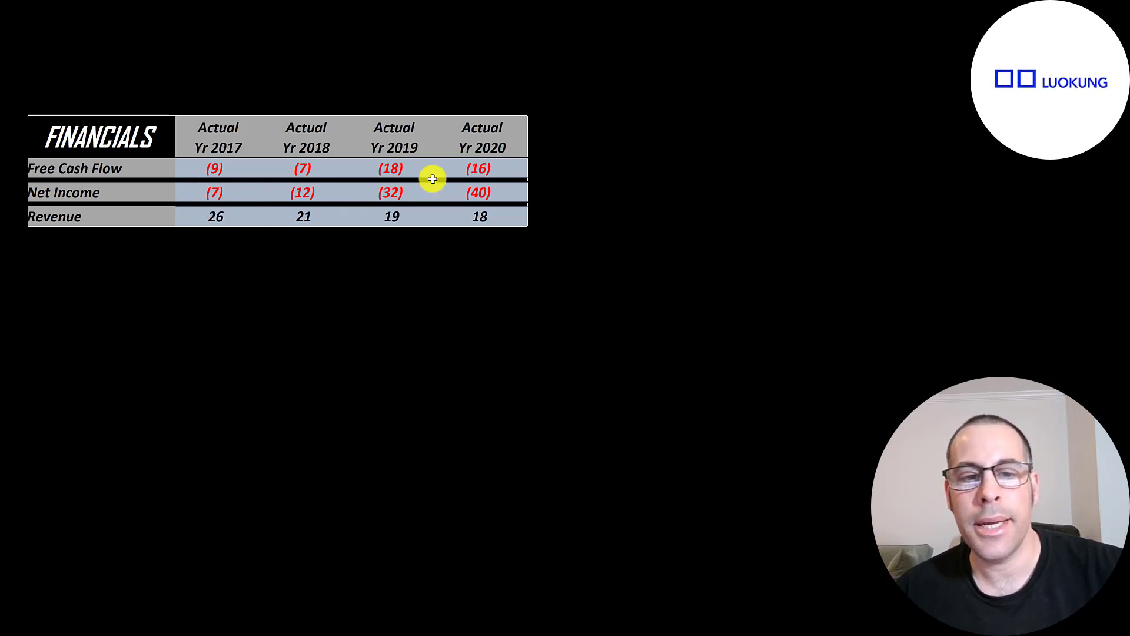
mouse_move(483, 211)
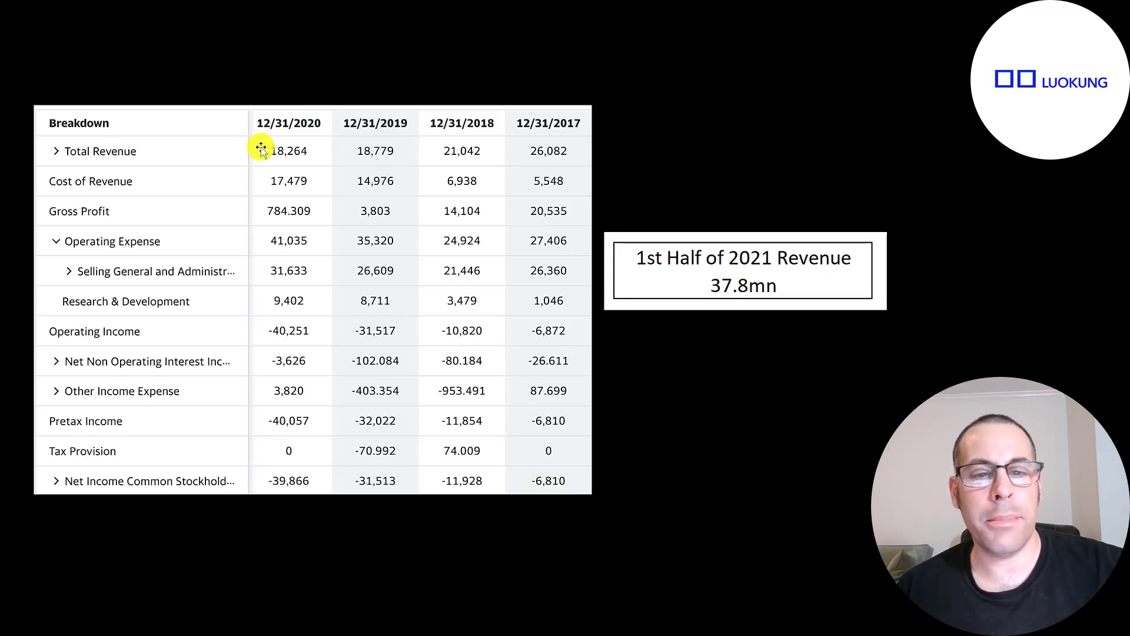
mouse_move(496, 150)
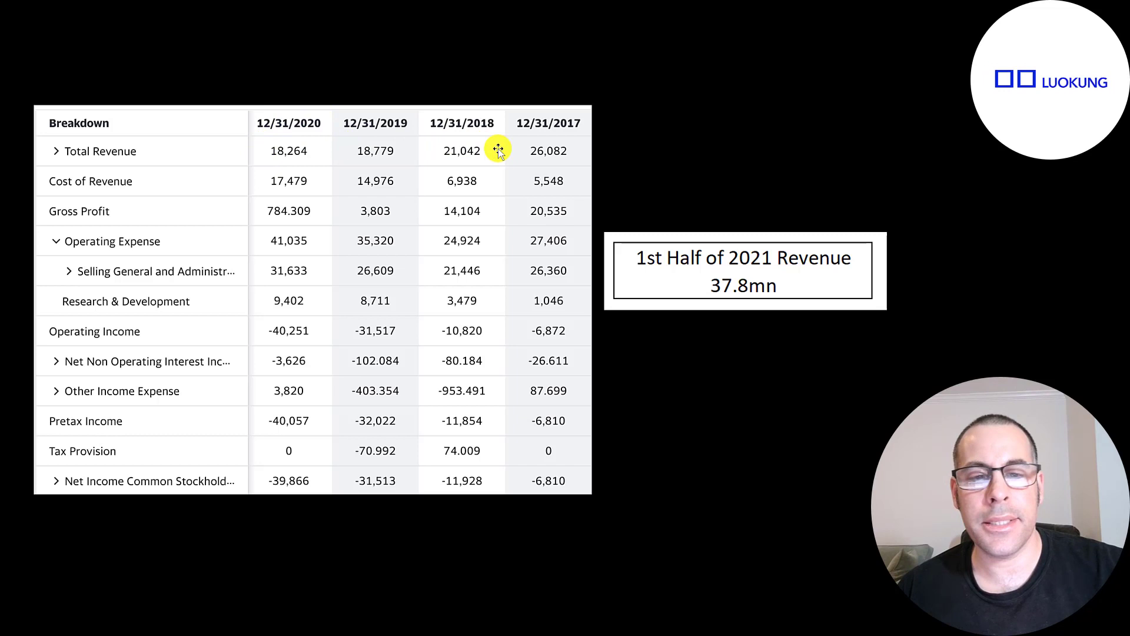
mouse_move(568, 147)
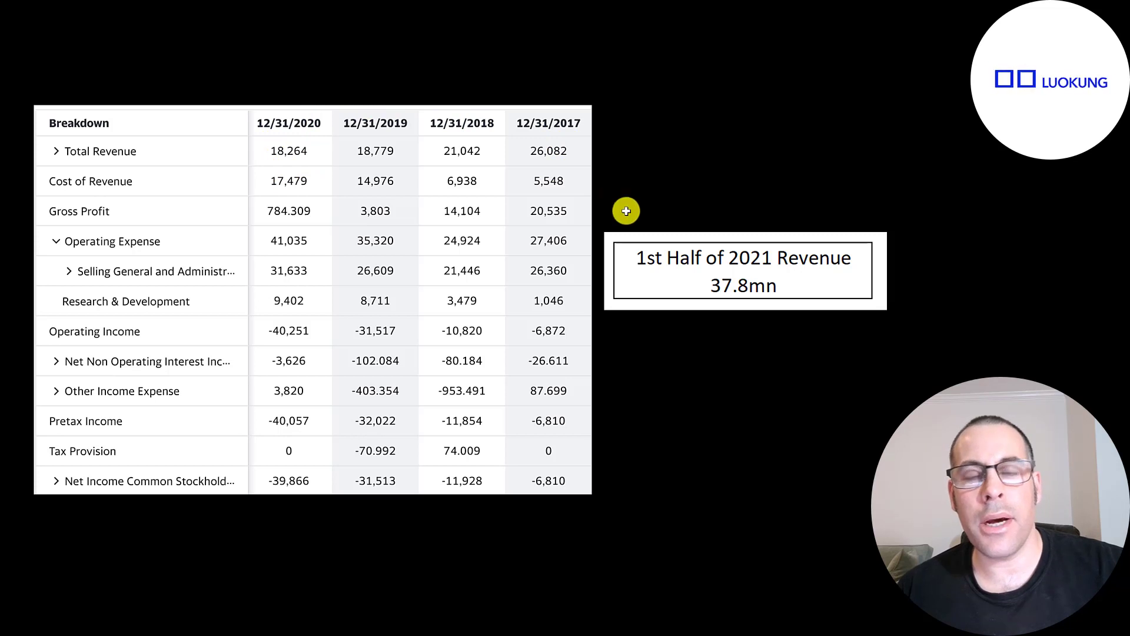
mouse_move(637, 240)
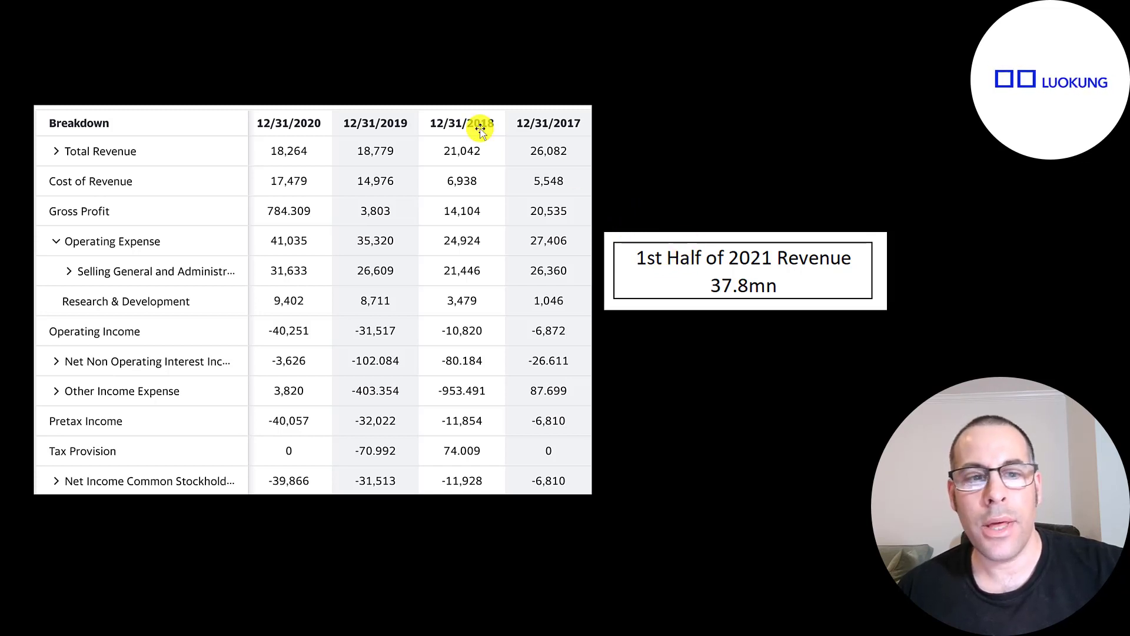
mouse_move(315, 141)
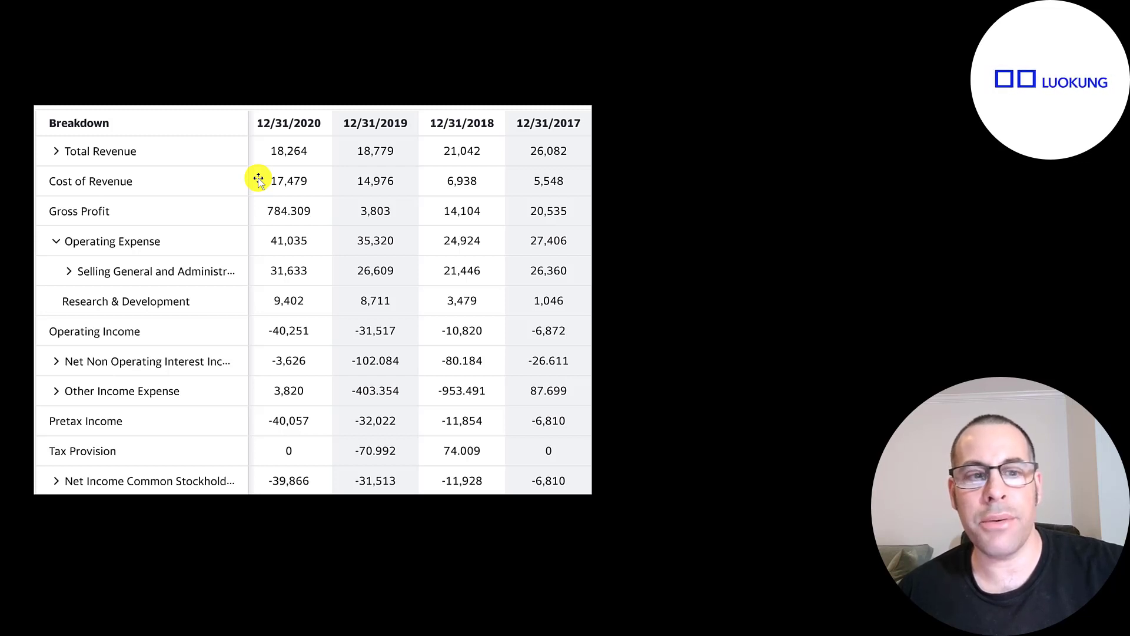
mouse_move(237, 196)
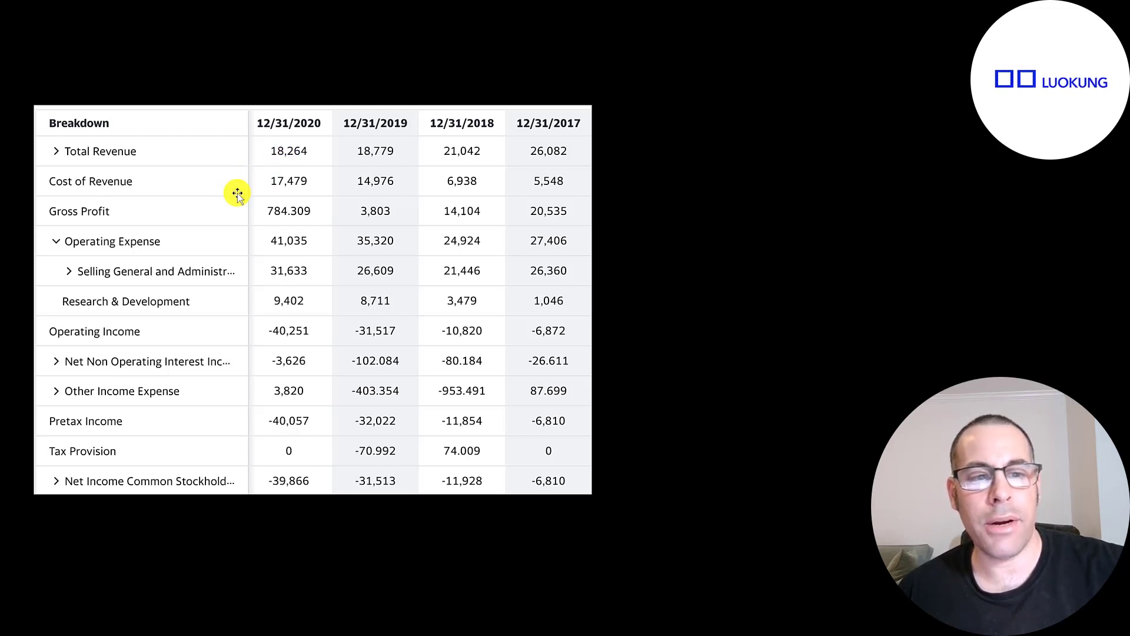
mouse_move(292, 198)
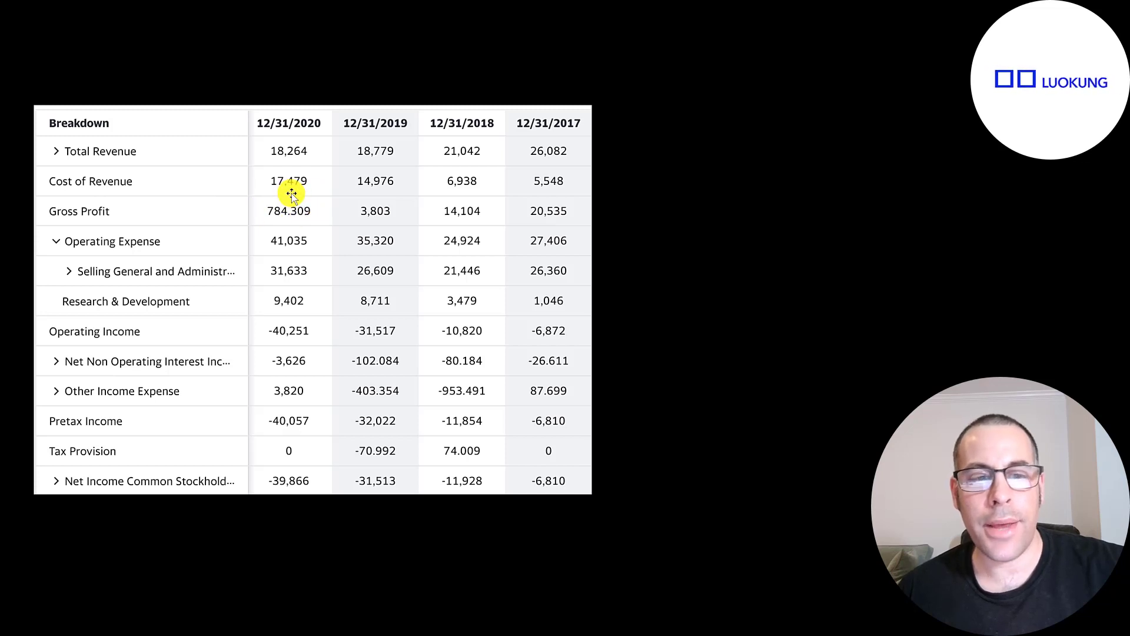
mouse_move(259, 240)
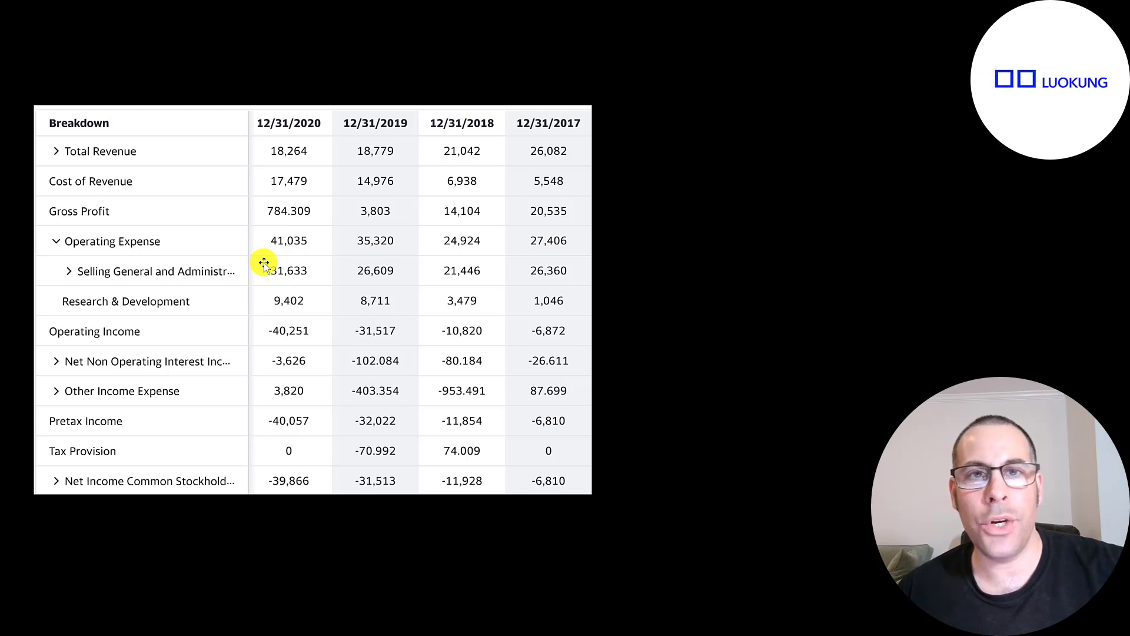
mouse_move(259, 301)
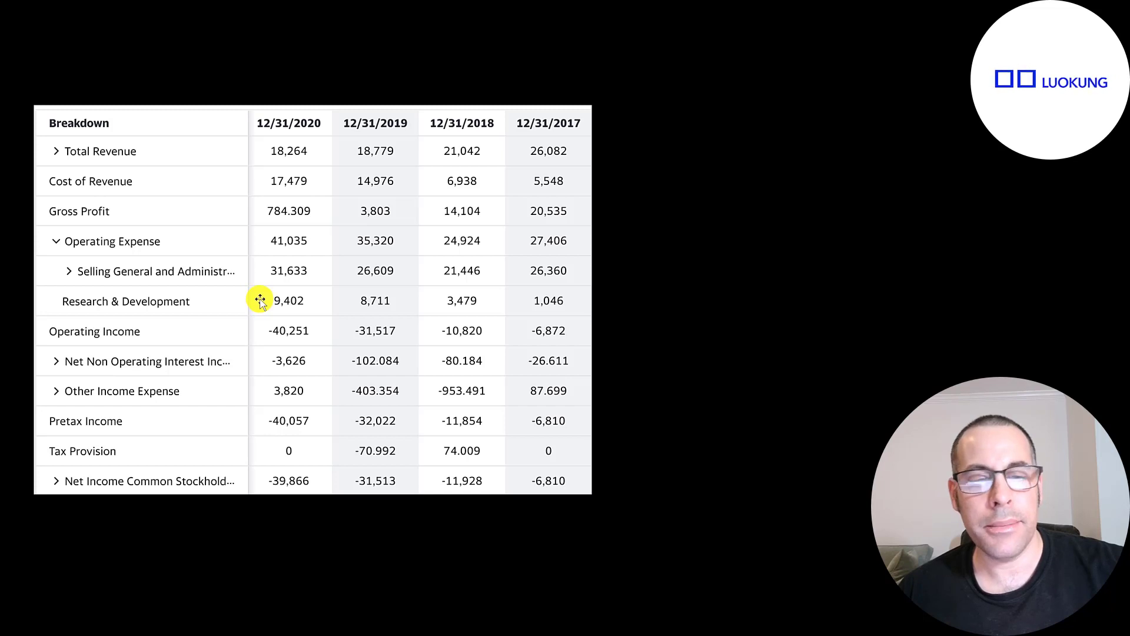
mouse_move(257, 326)
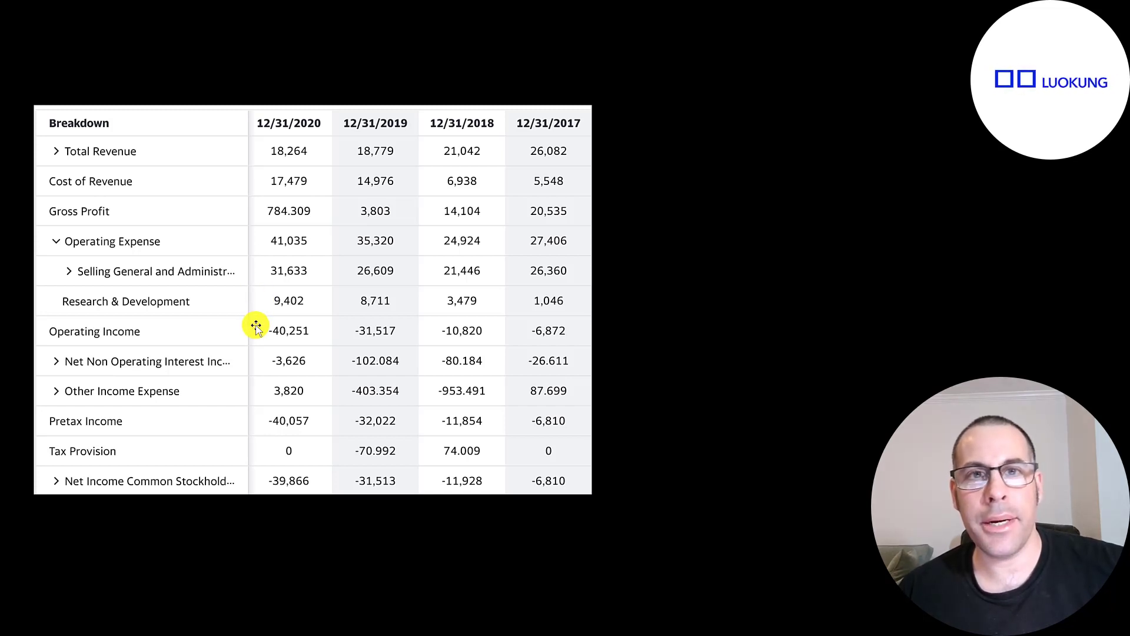
mouse_move(259, 343)
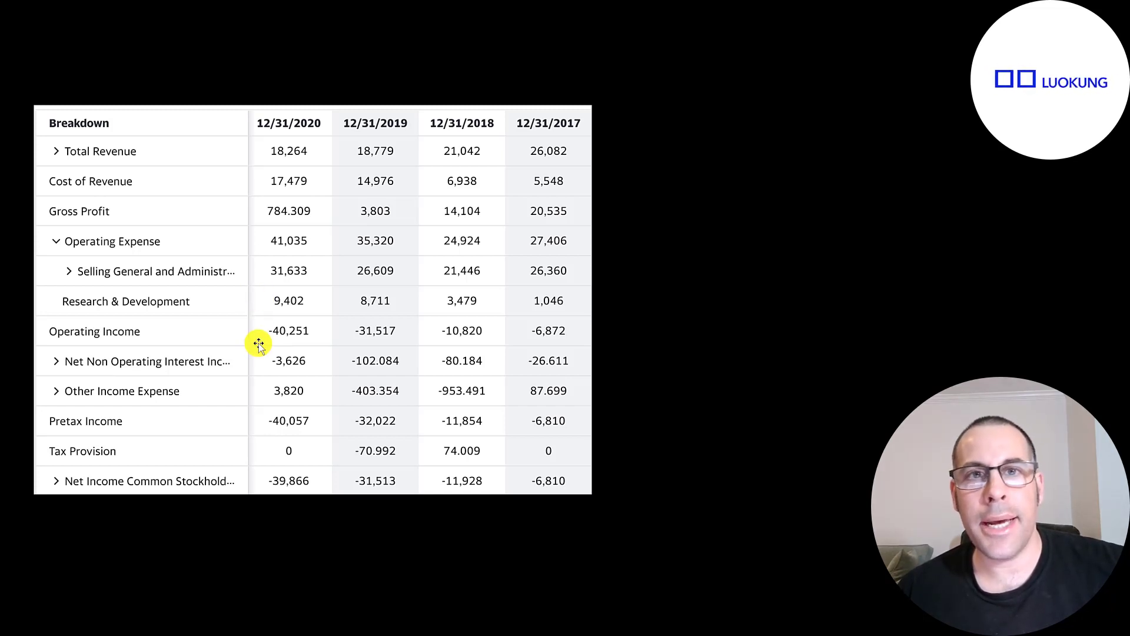
mouse_move(263, 382)
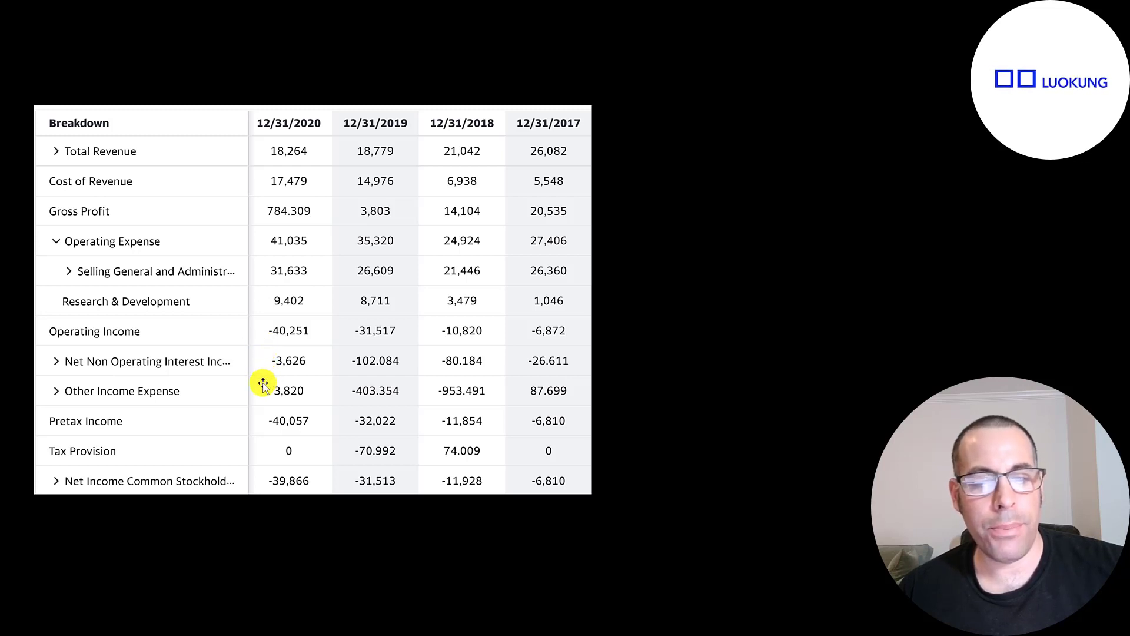
mouse_move(283, 342)
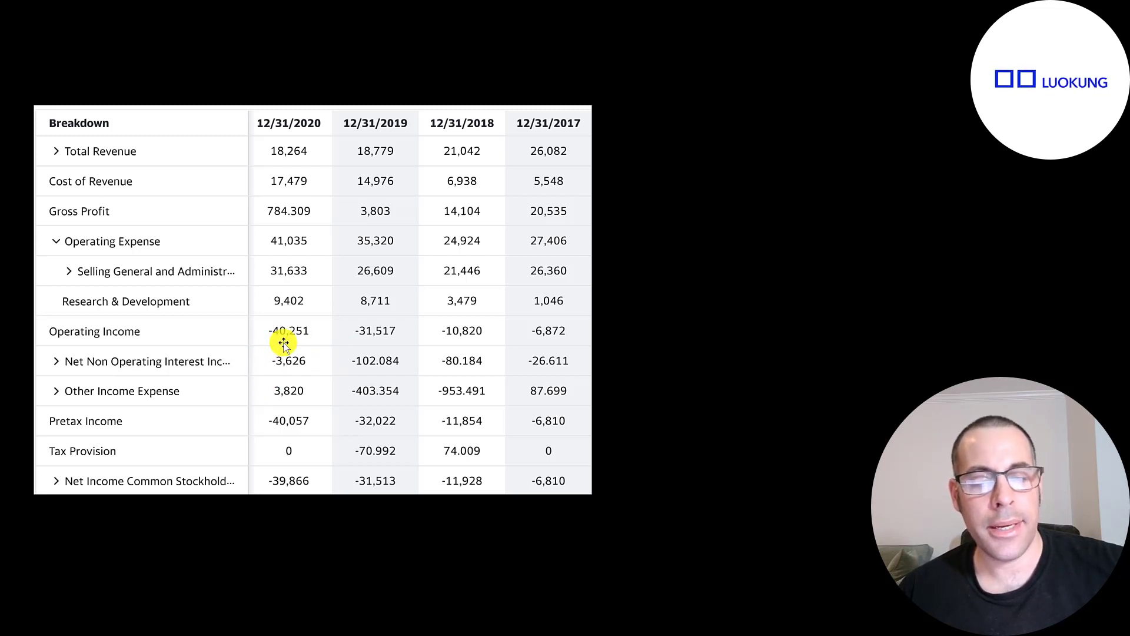
mouse_move(507, 466)
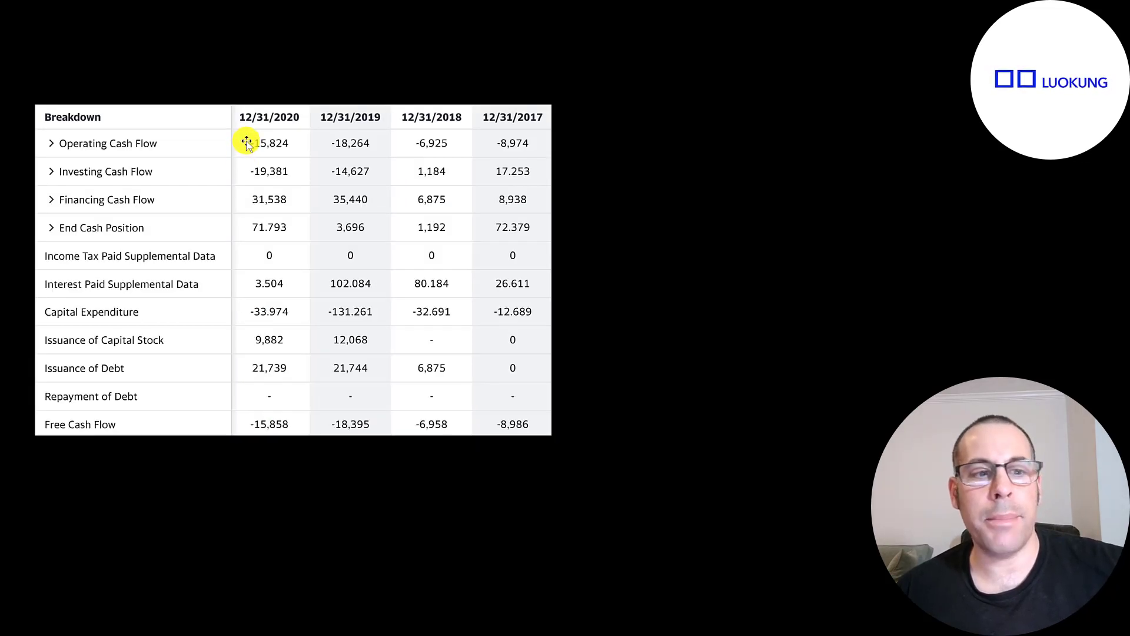
mouse_move(211, 148)
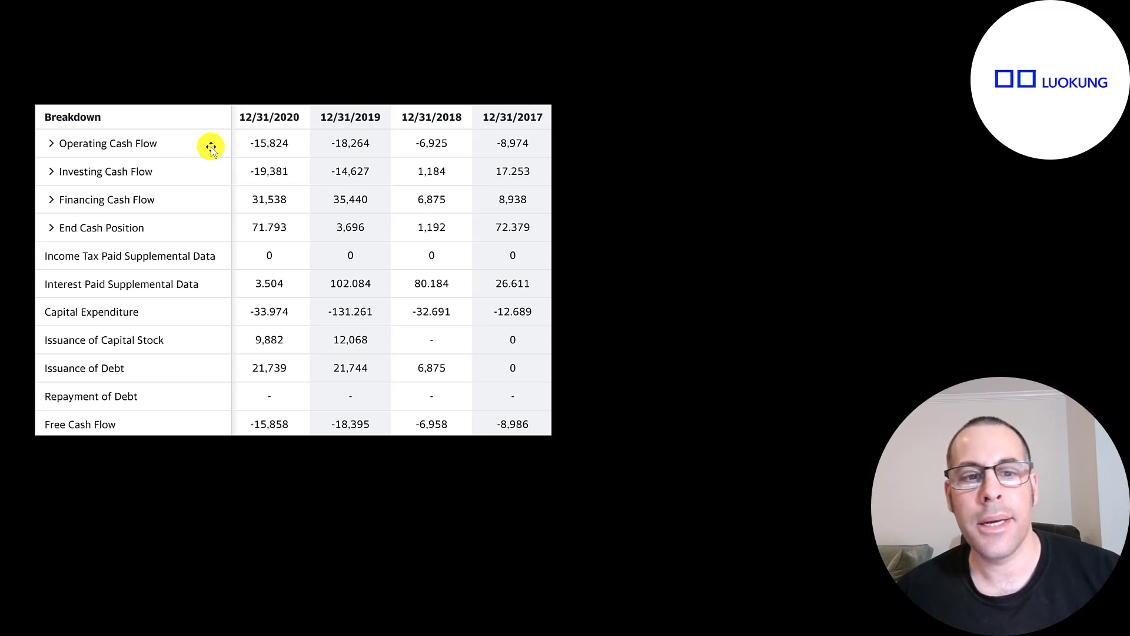
mouse_move(229, 144)
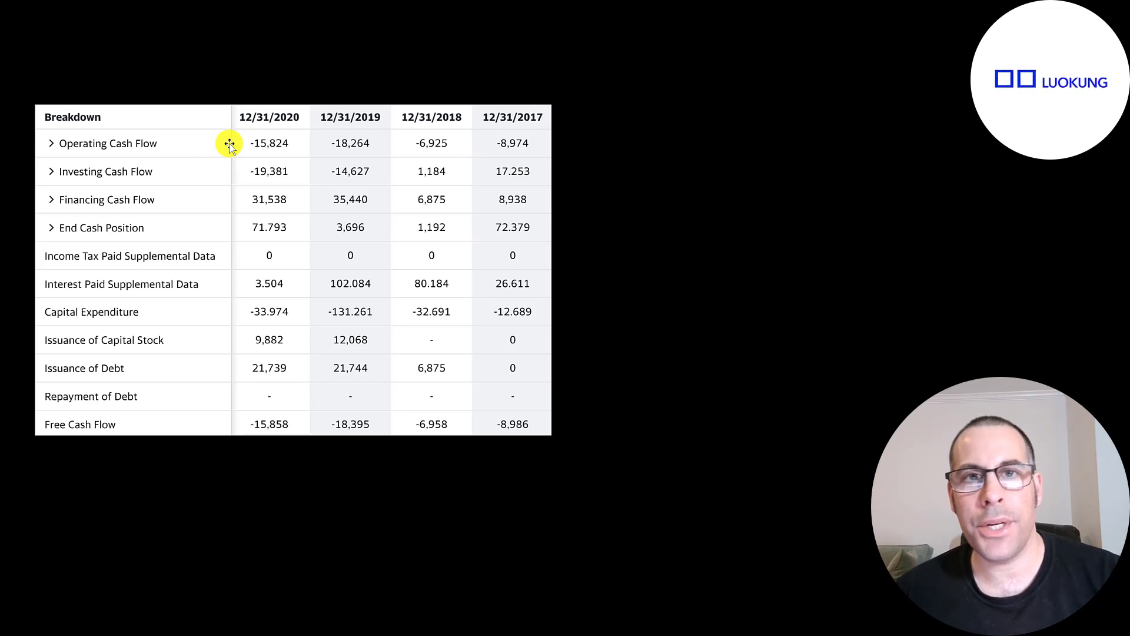
mouse_move(240, 307)
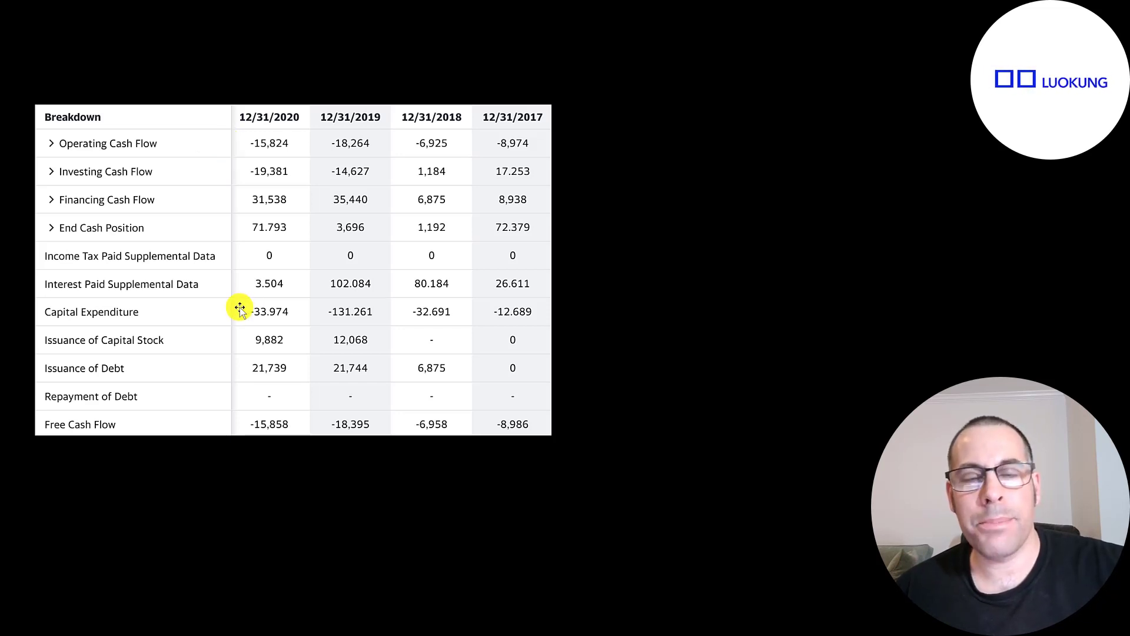
mouse_move(237, 306)
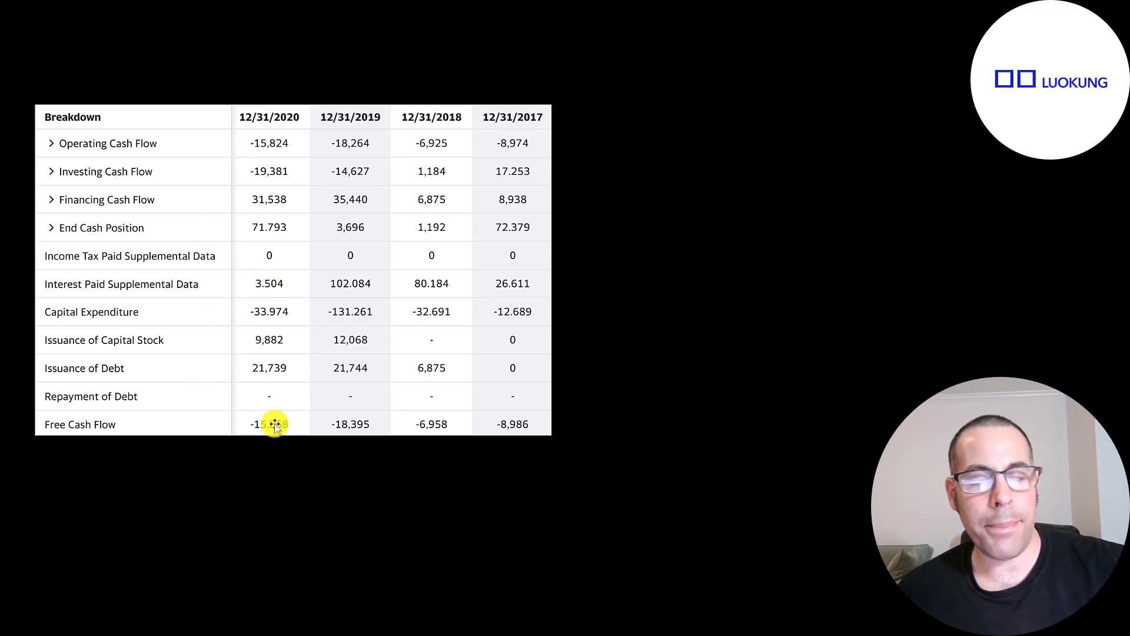
mouse_move(501, 395)
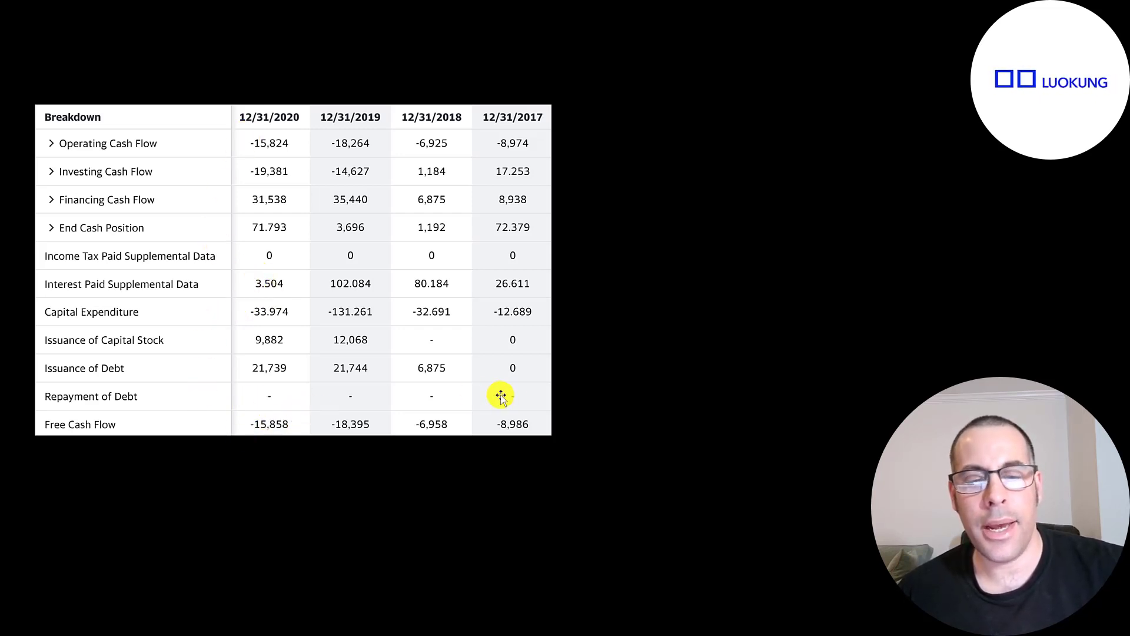
mouse_move(495, 421)
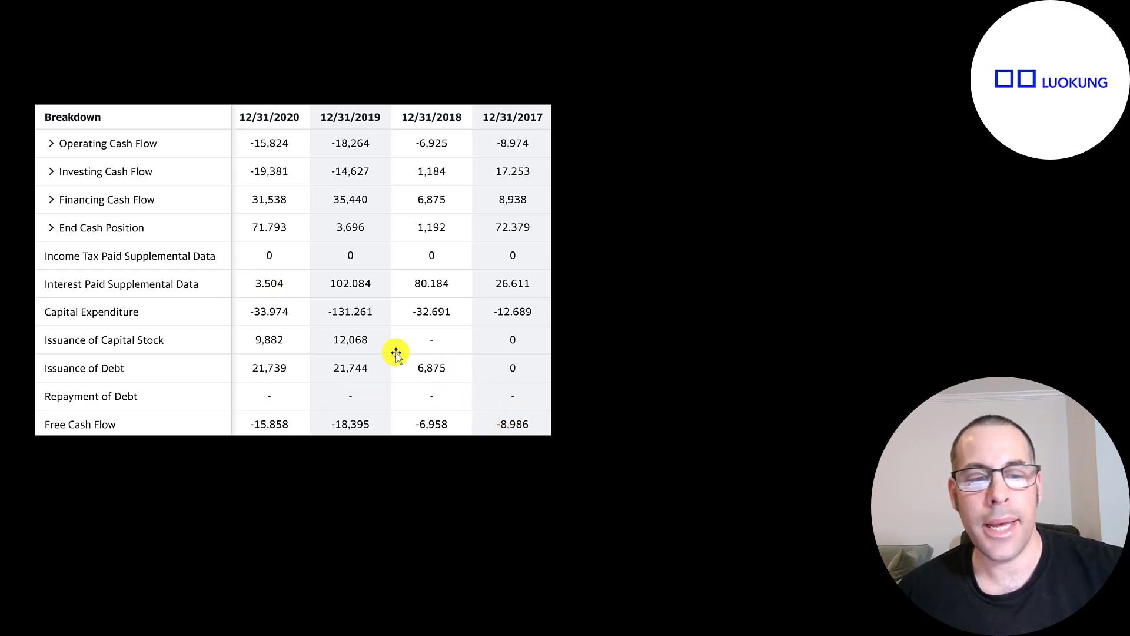
mouse_move(434, 358)
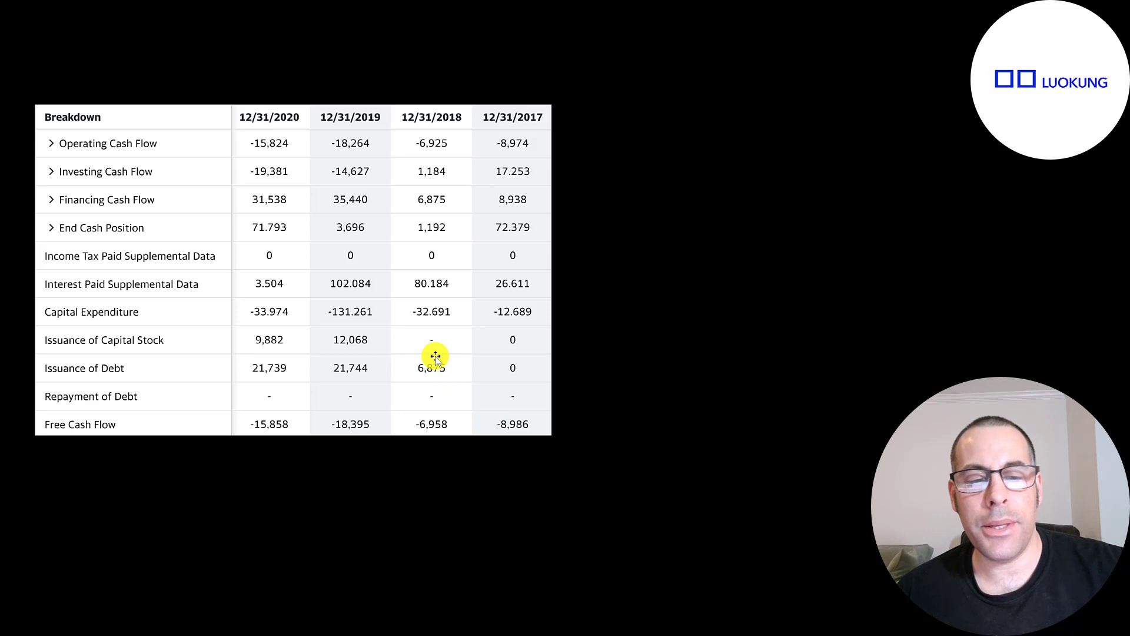
mouse_move(340, 375)
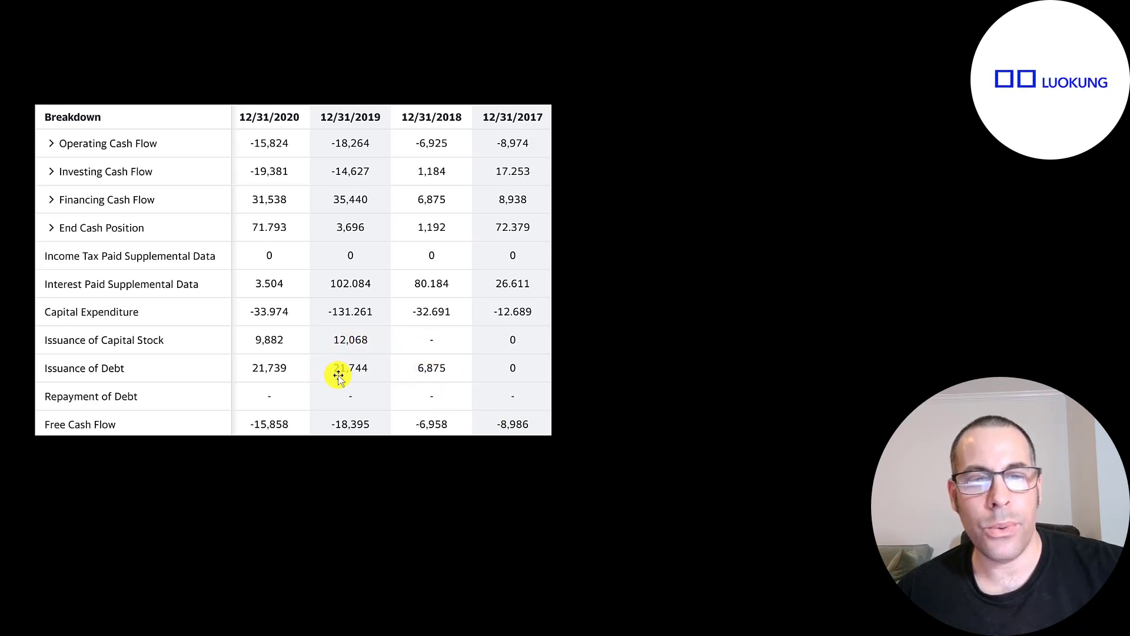
mouse_move(303, 372)
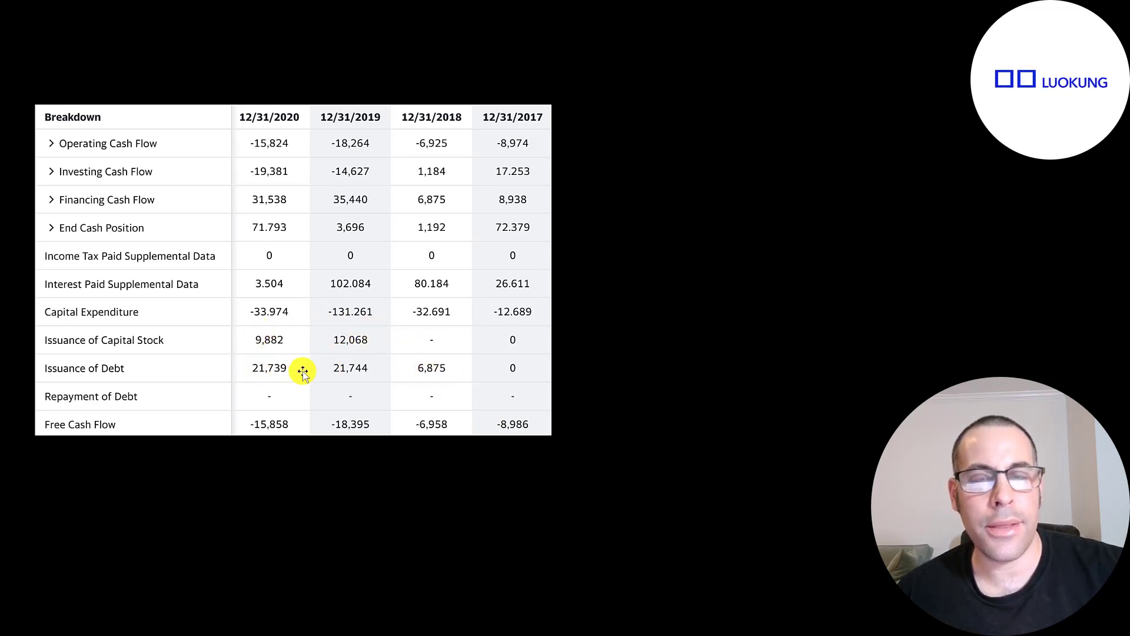
mouse_move(363, 359)
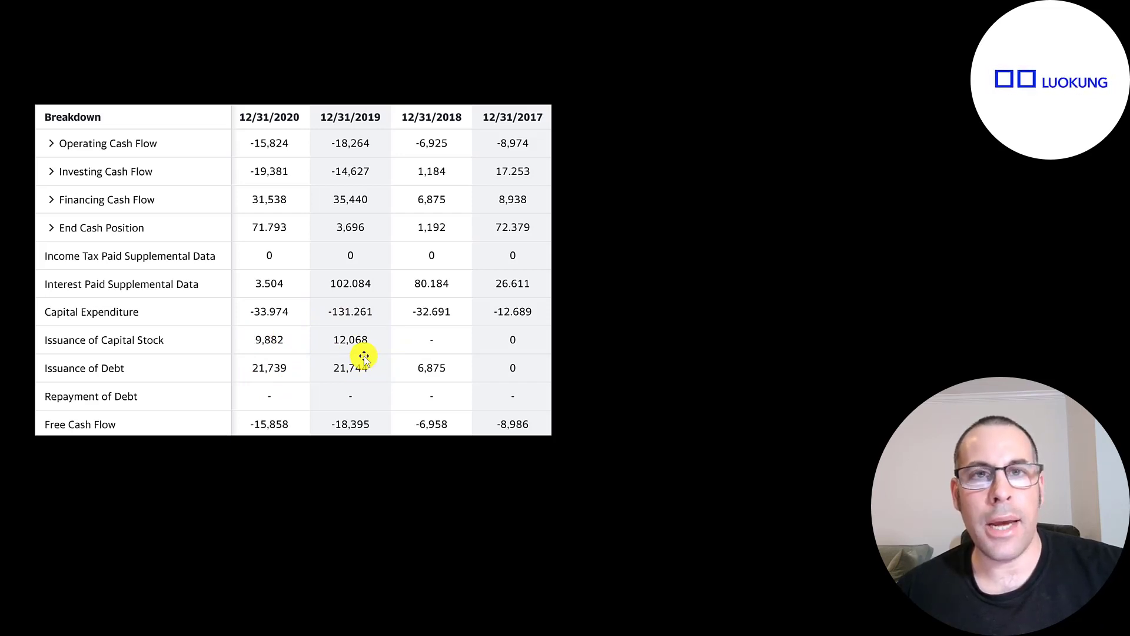
mouse_move(344, 324)
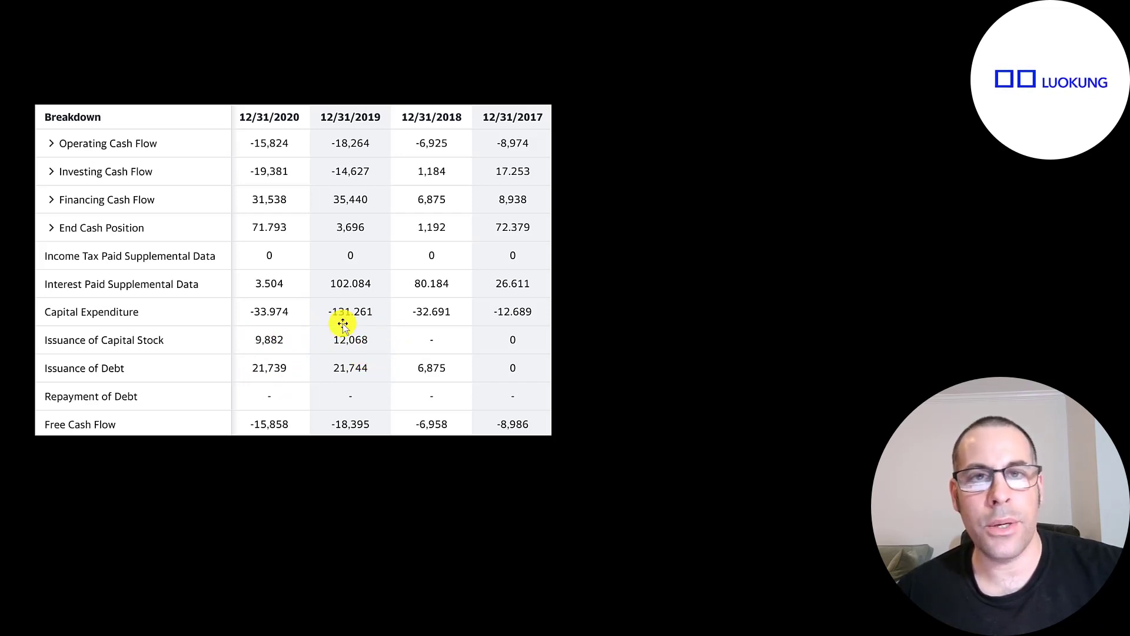
mouse_move(312, 306)
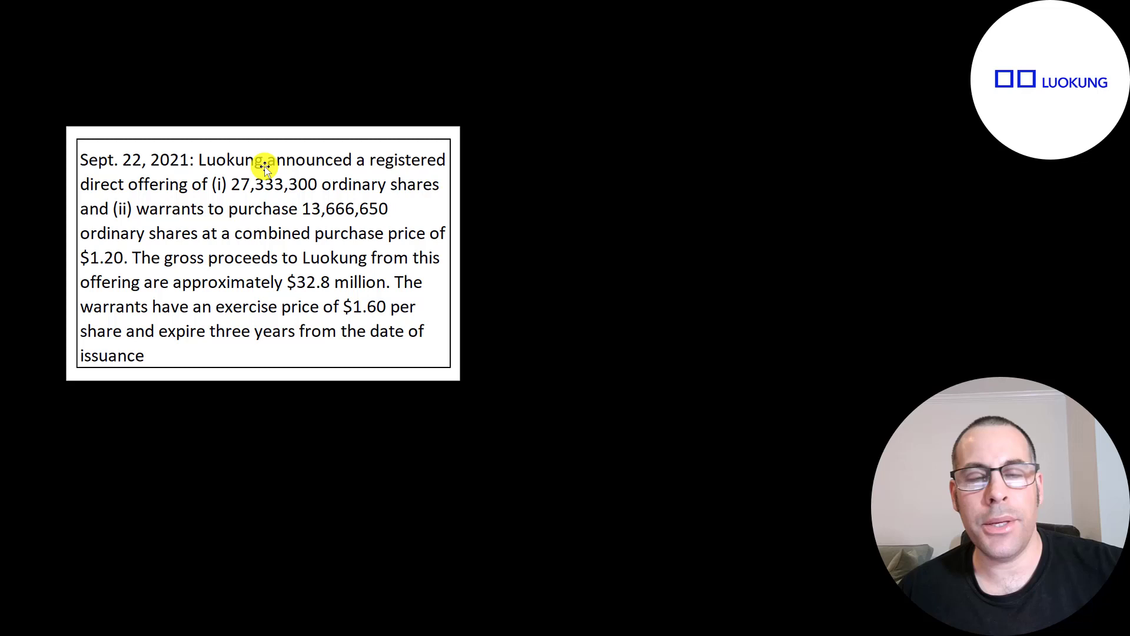
mouse_move(296, 225)
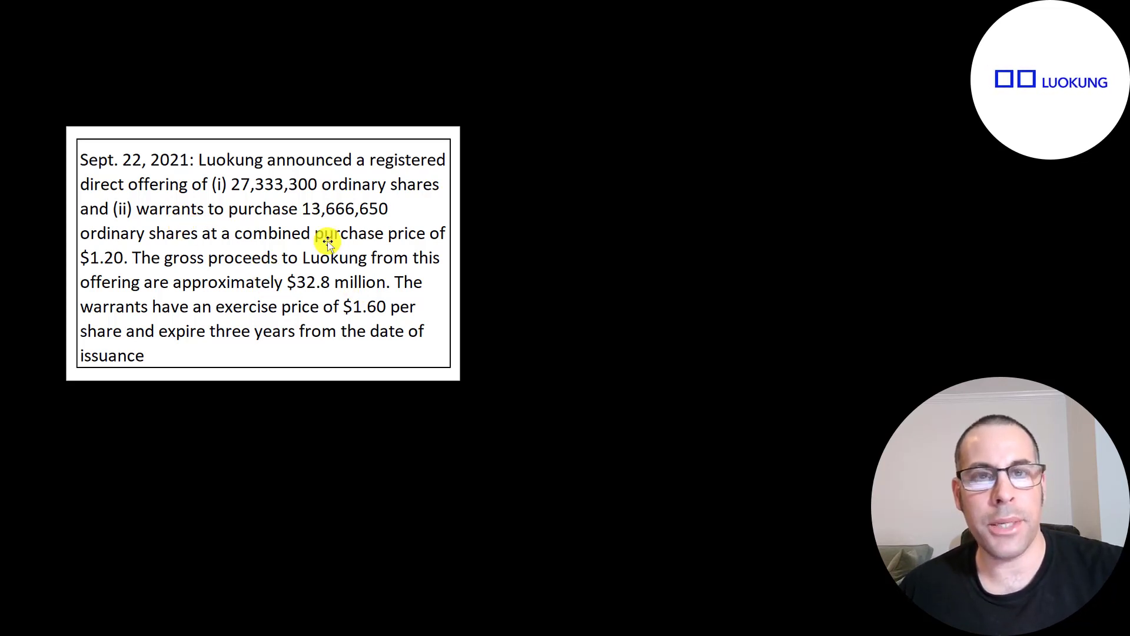
mouse_move(332, 306)
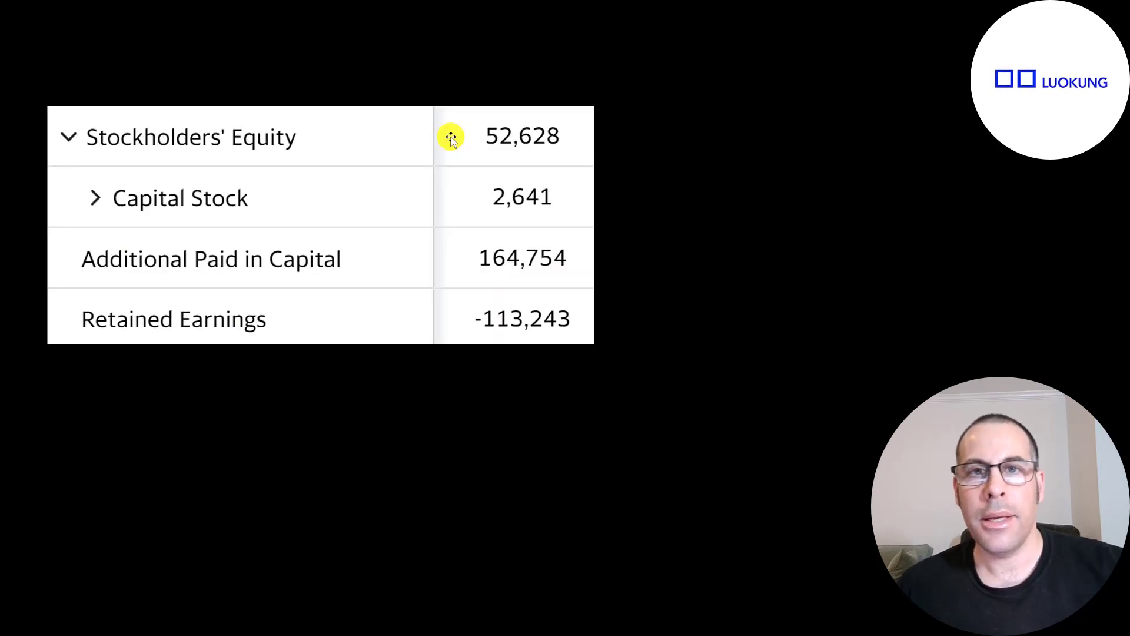
mouse_move(454, 148)
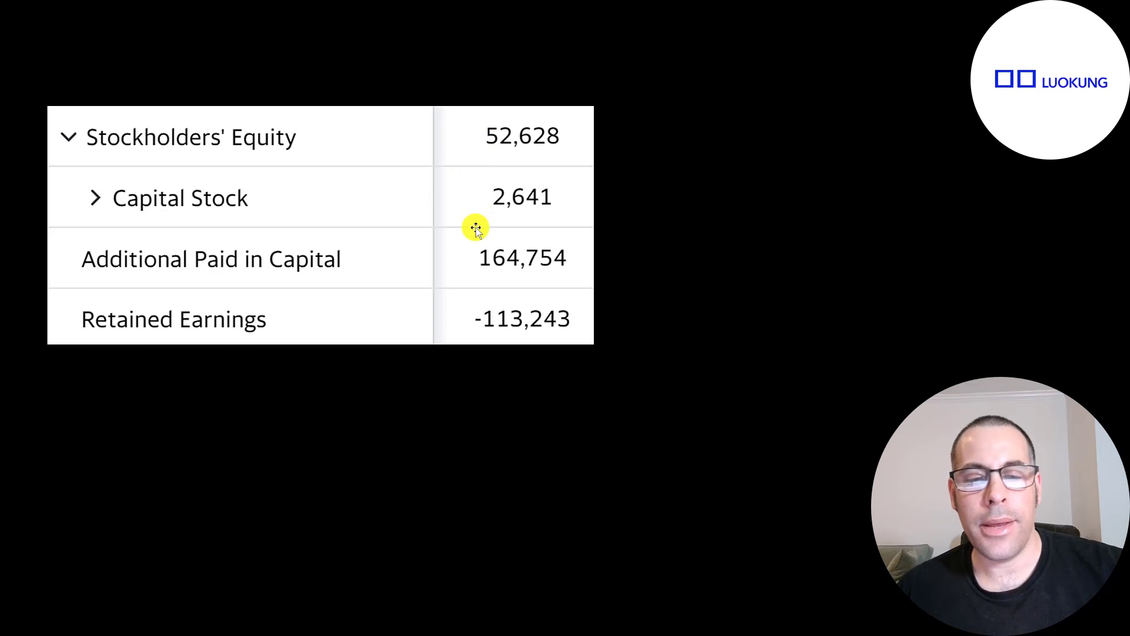
mouse_move(475, 244)
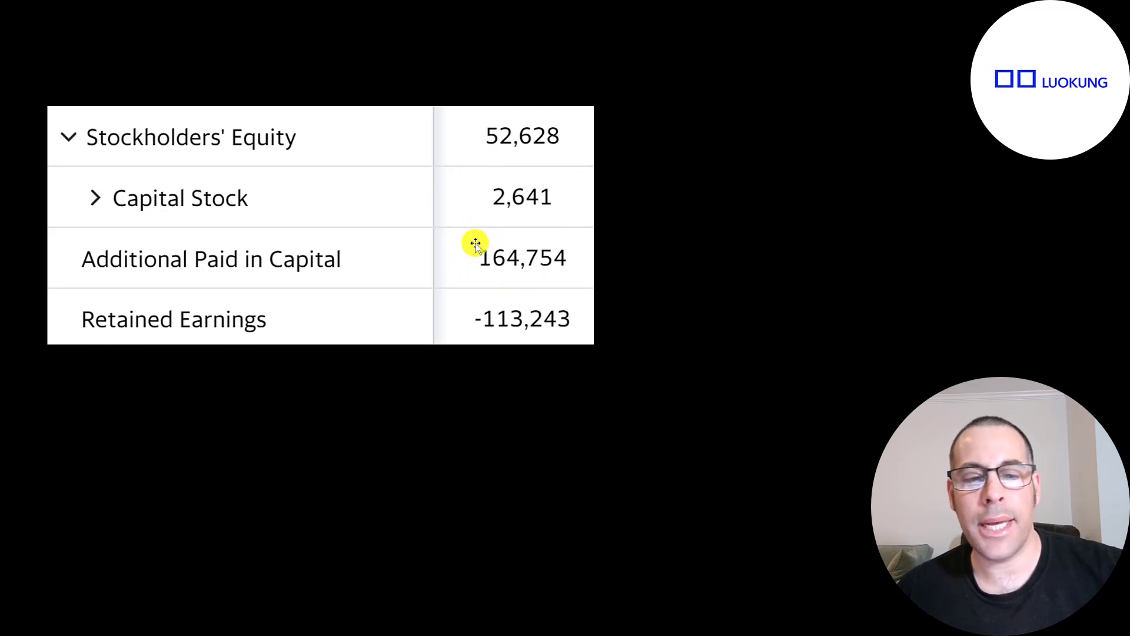
mouse_move(465, 300)
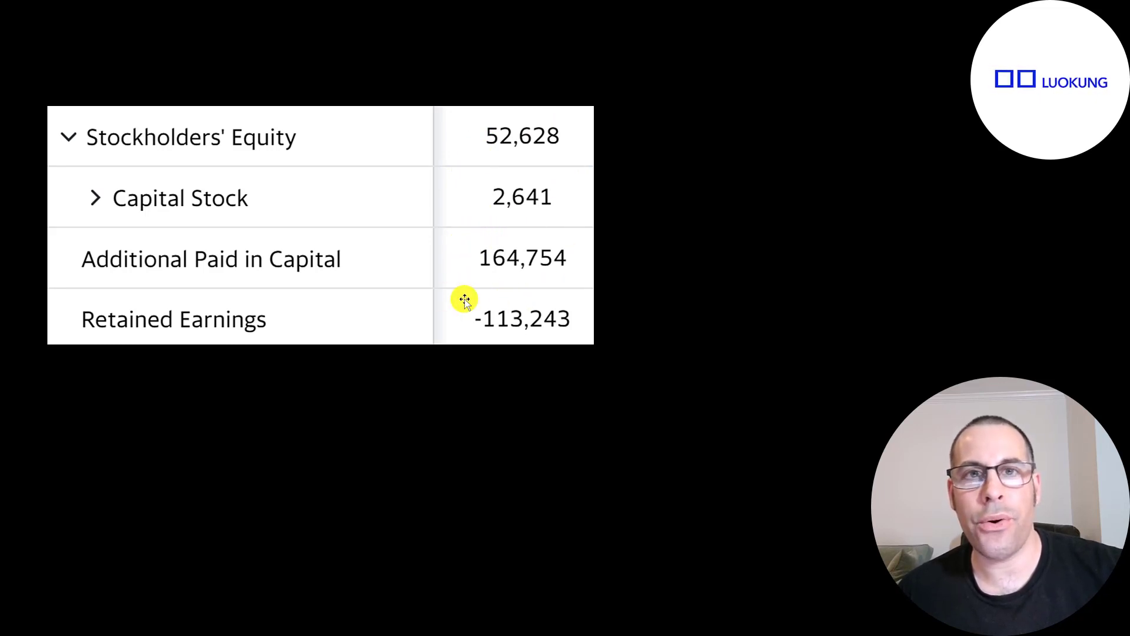
mouse_move(422, 265)
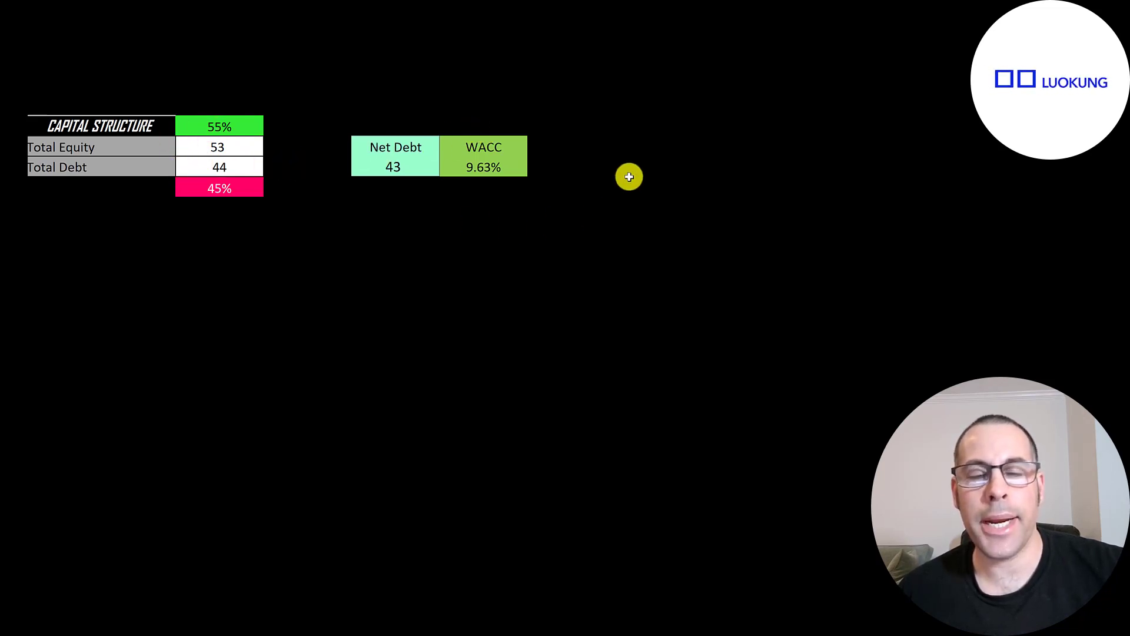
mouse_move(478, 136)
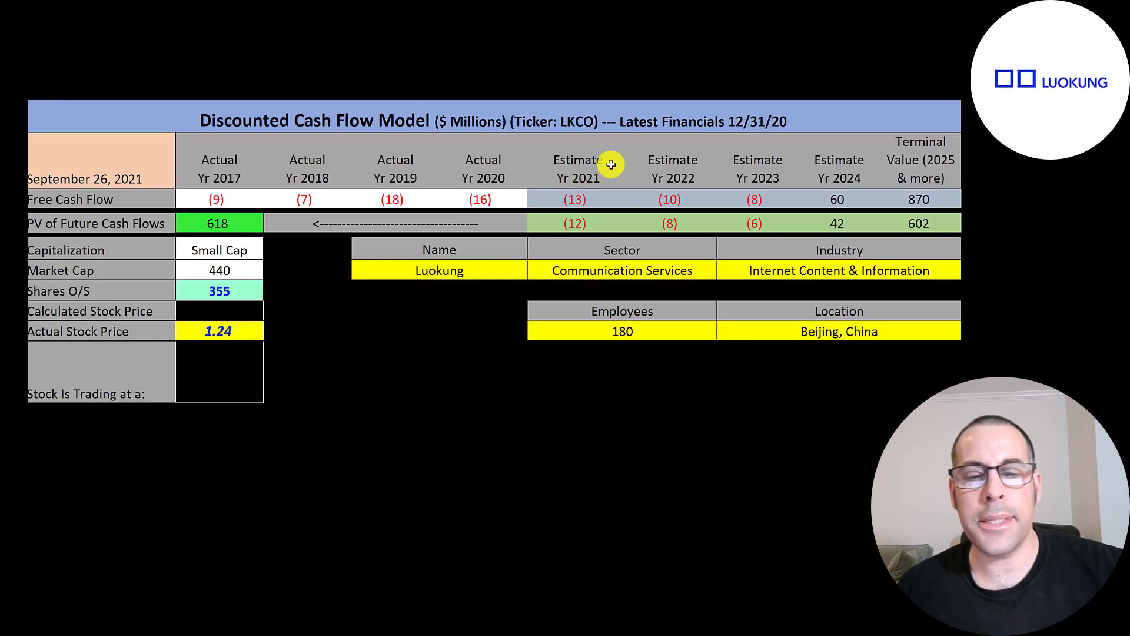
mouse_move(815, 172)
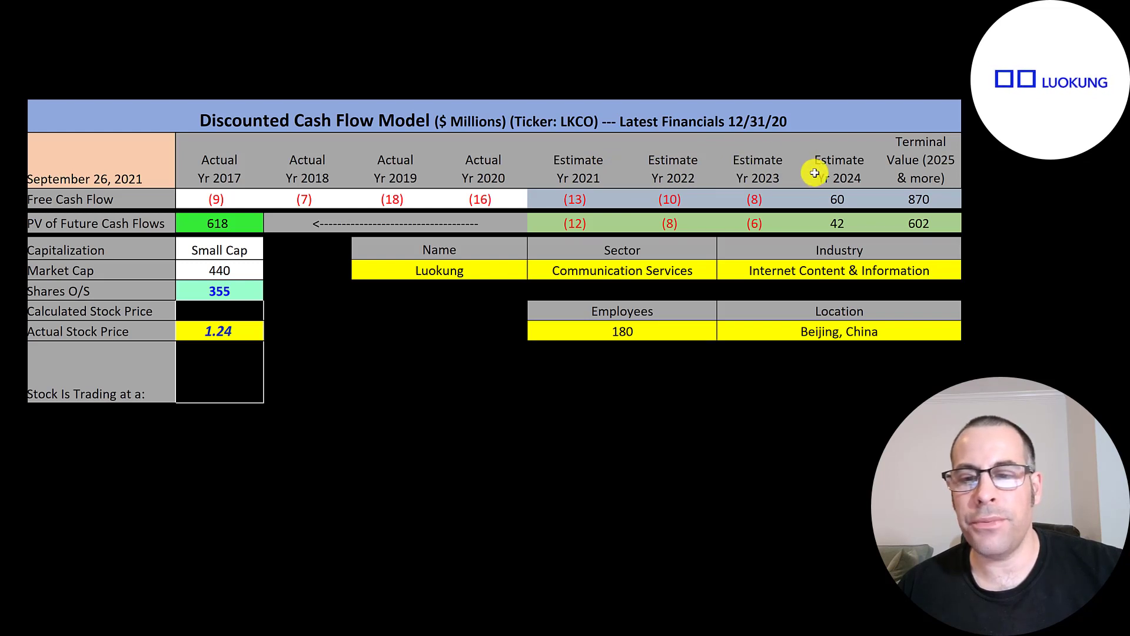
mouse_move(920, 171)
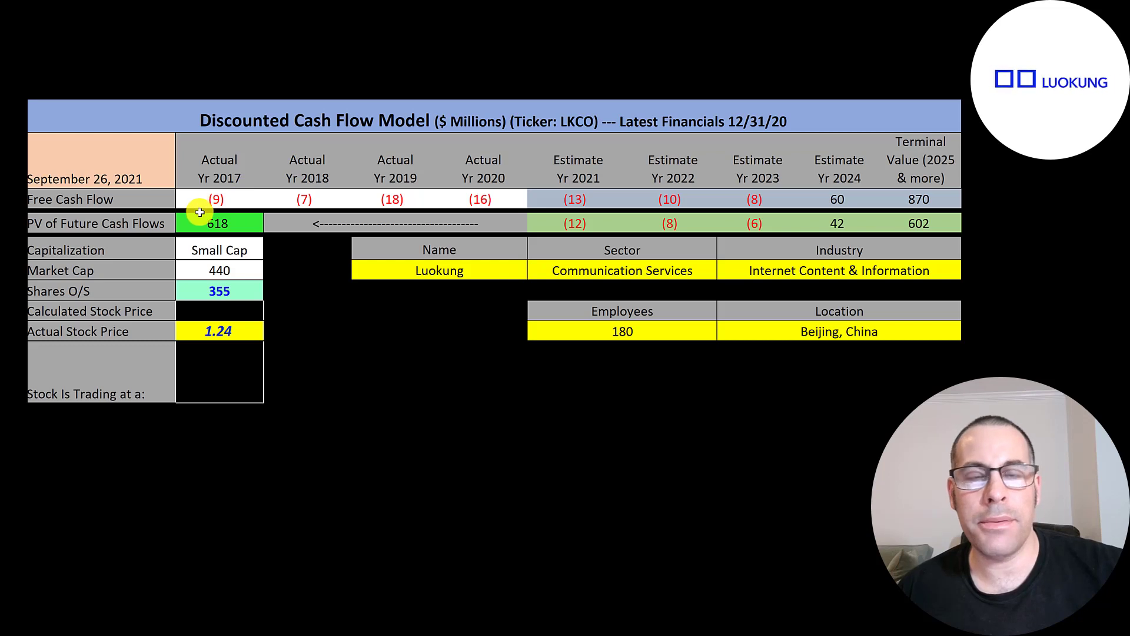
mouse_move(192, 289)
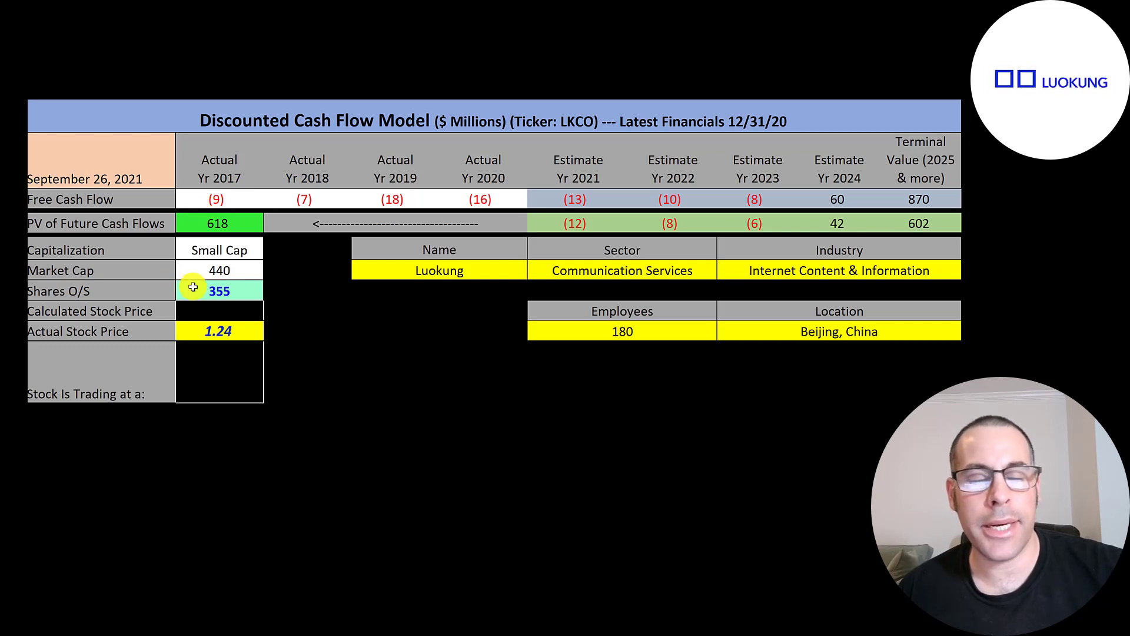
mouse_move(273, 275)
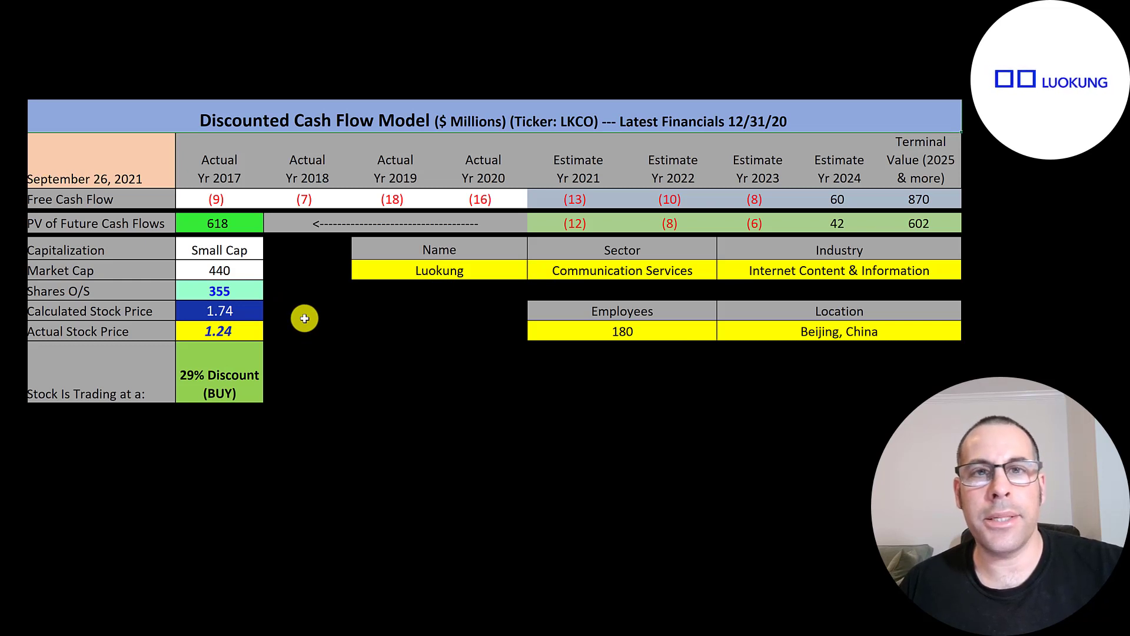
mouse_move(288, 336)
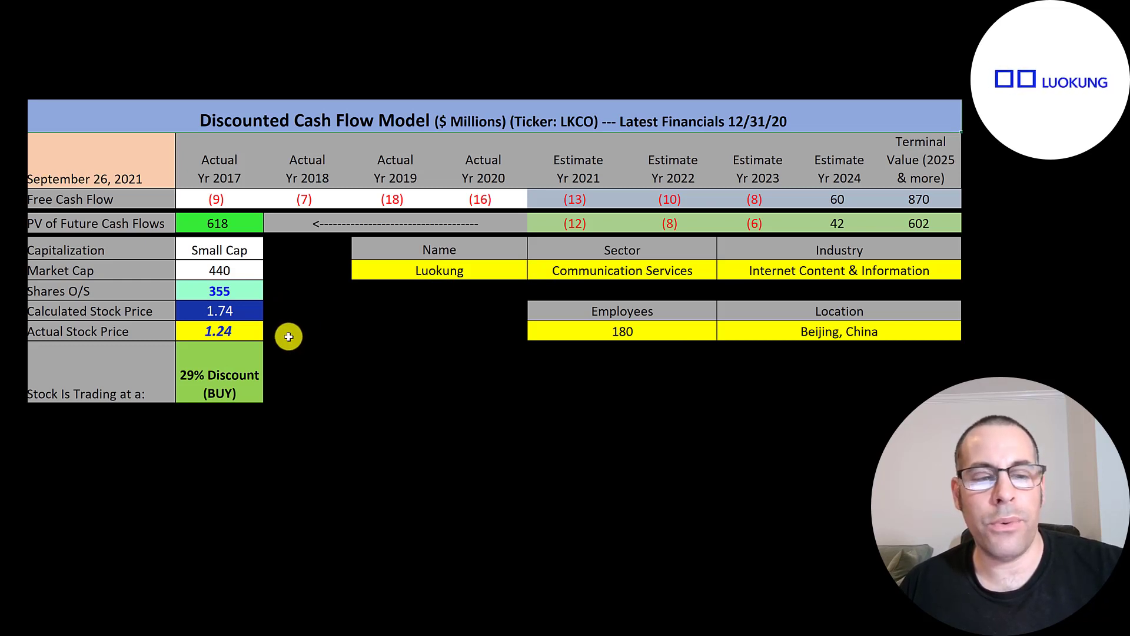
mouse_move(288, 322)
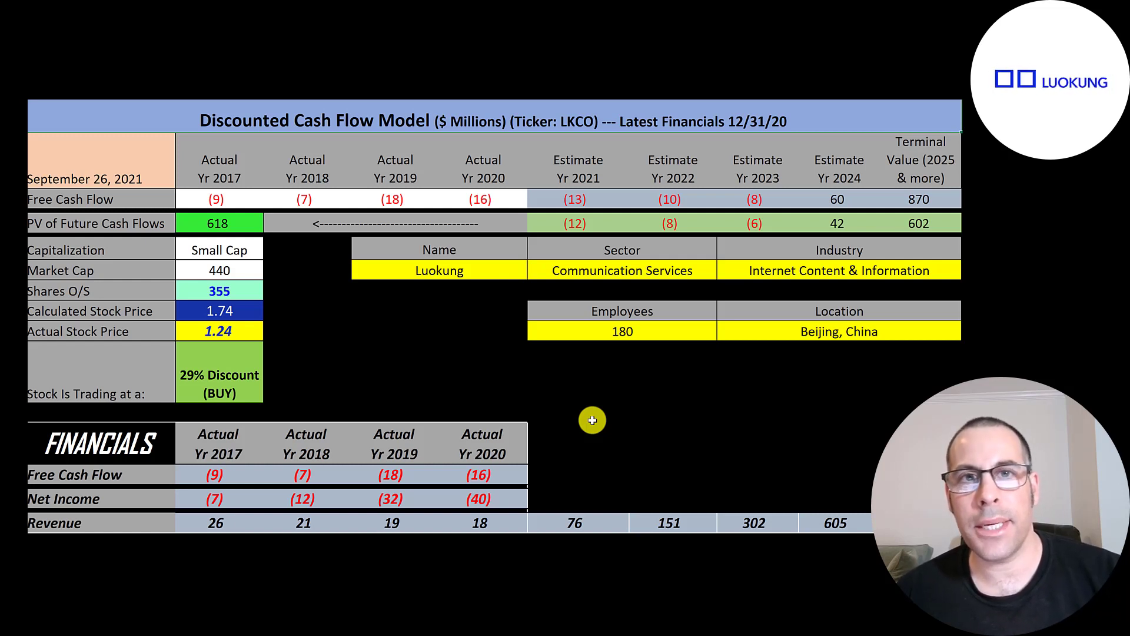
mouse_move(566, 506)
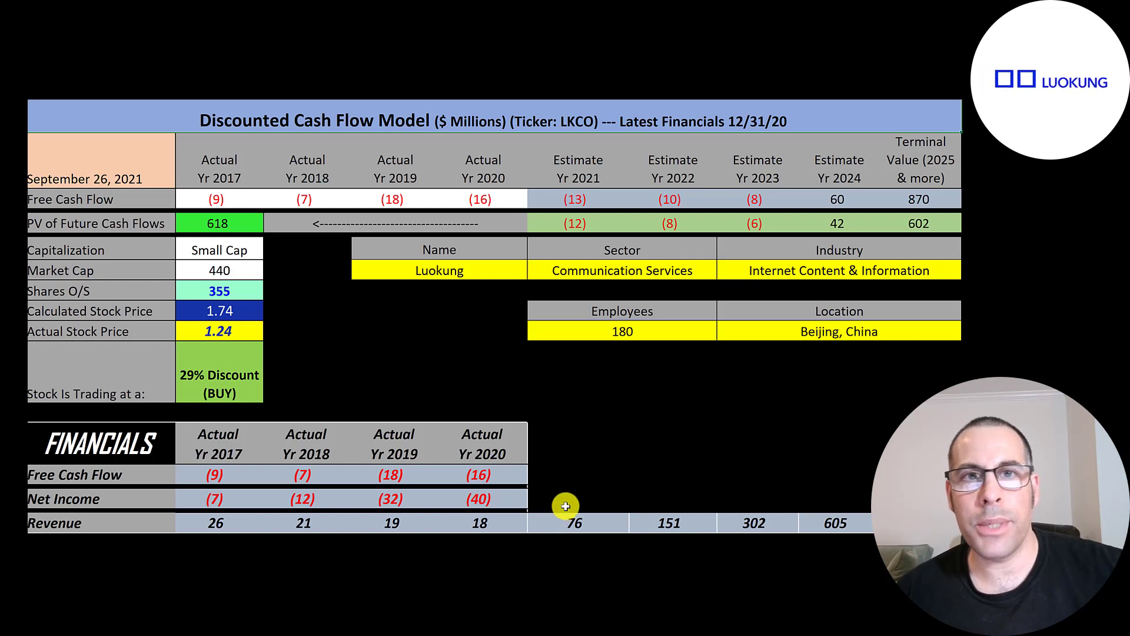
mouse_move(551, 505)
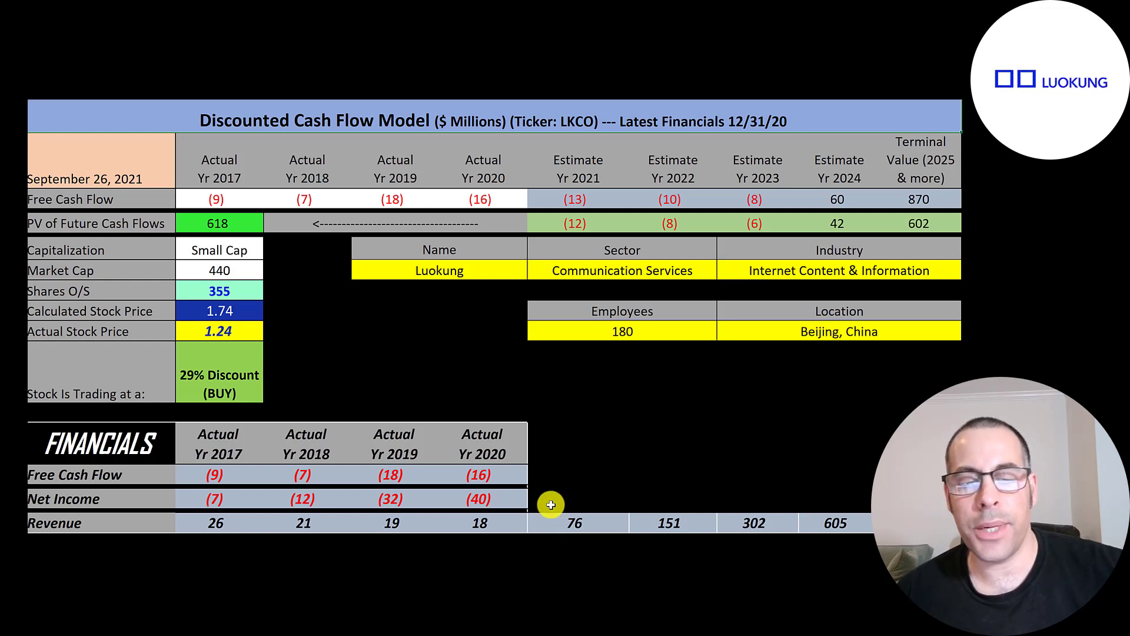
mouse_move(569, 499)
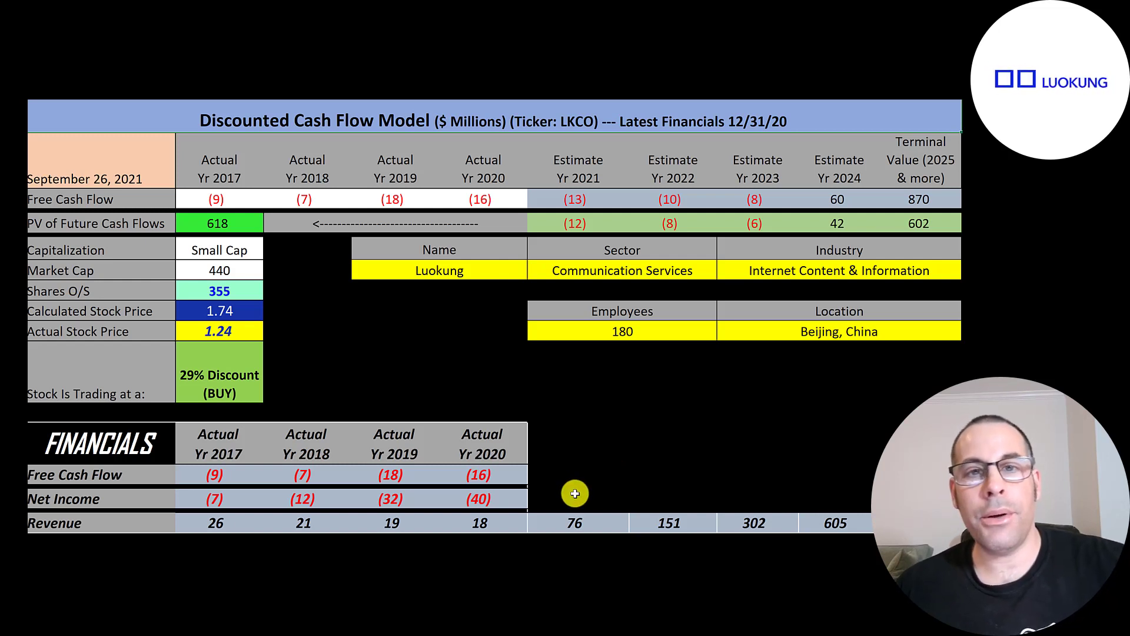
mouse_move(730, 510)
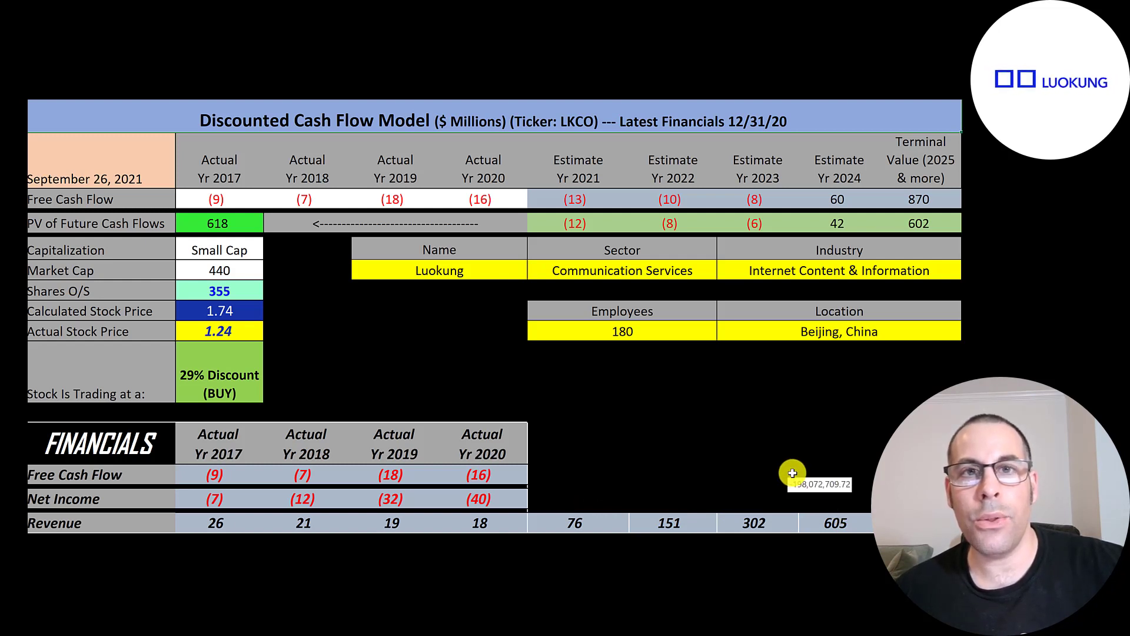
mouse_move(859, 489)
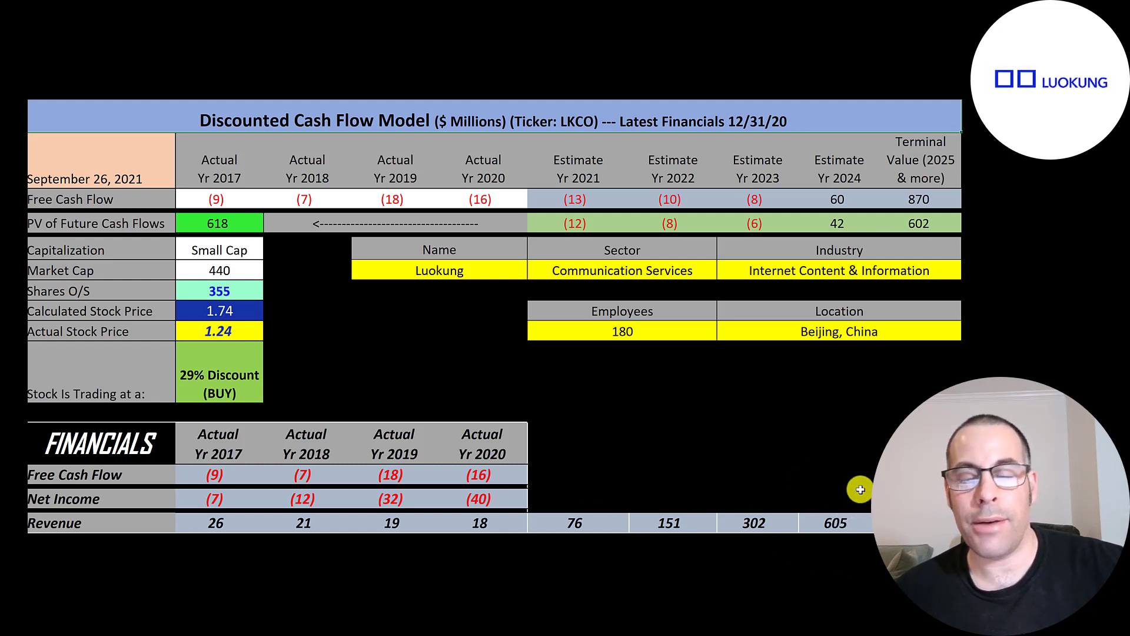
mouse_move(585, 187)
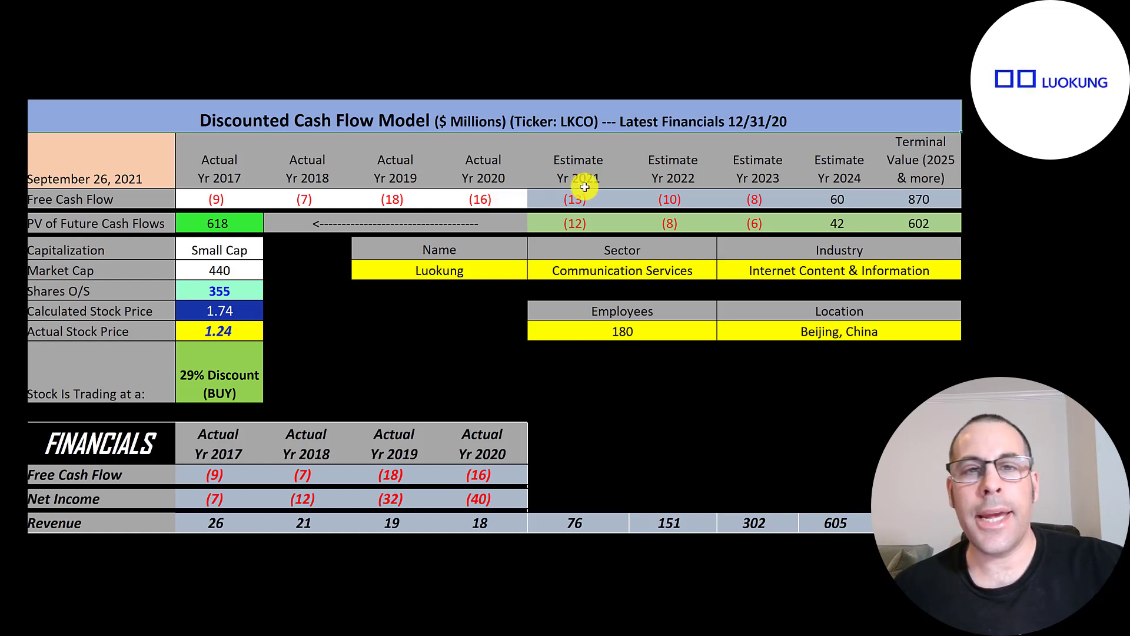
mouse_move(674, 173)
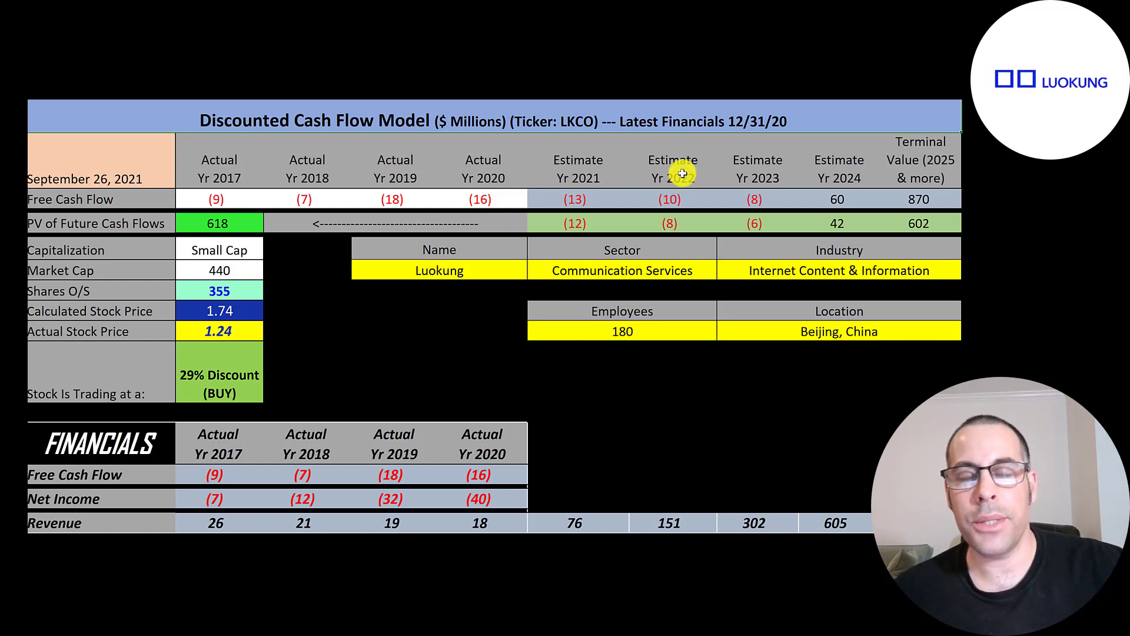
mouse_move(805, 192)
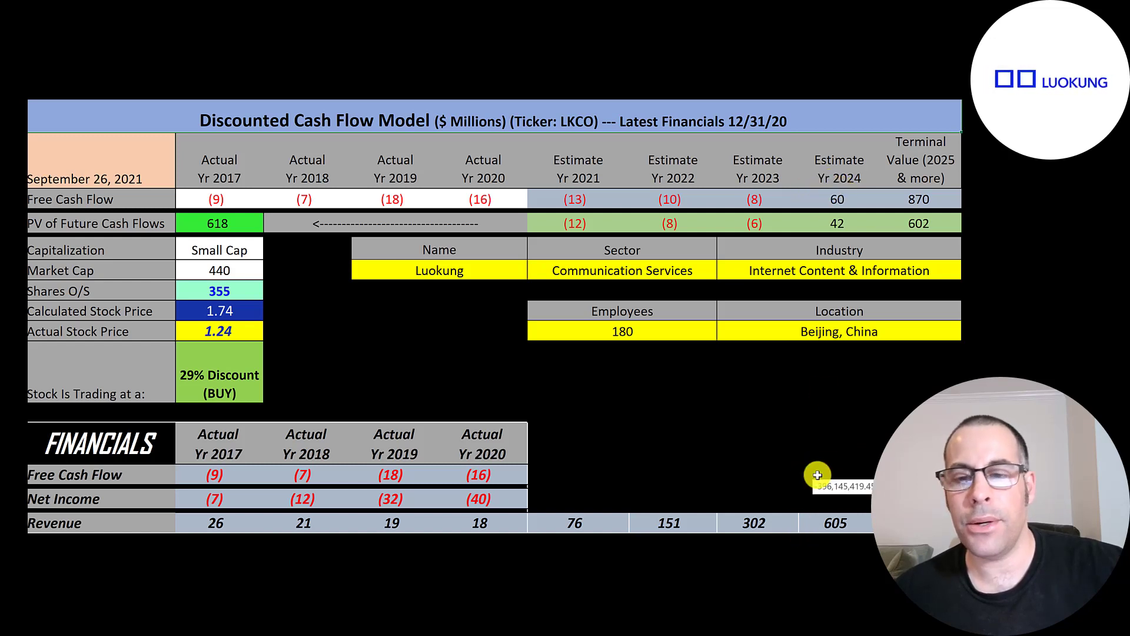
mouse_move(755, 232)
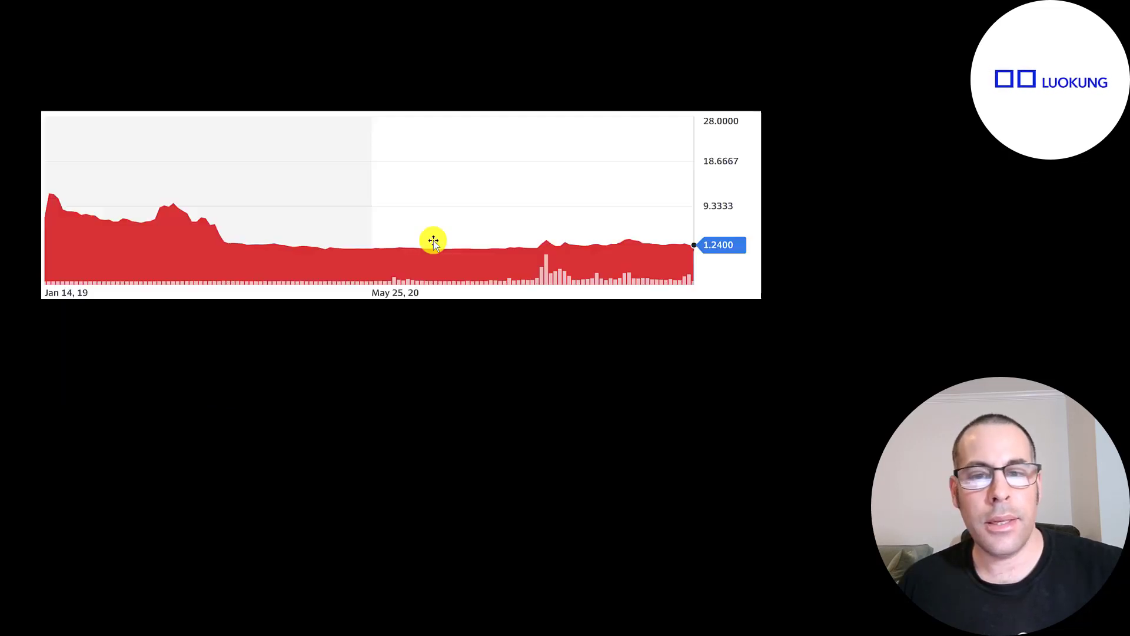
mouse_move(234, 225)
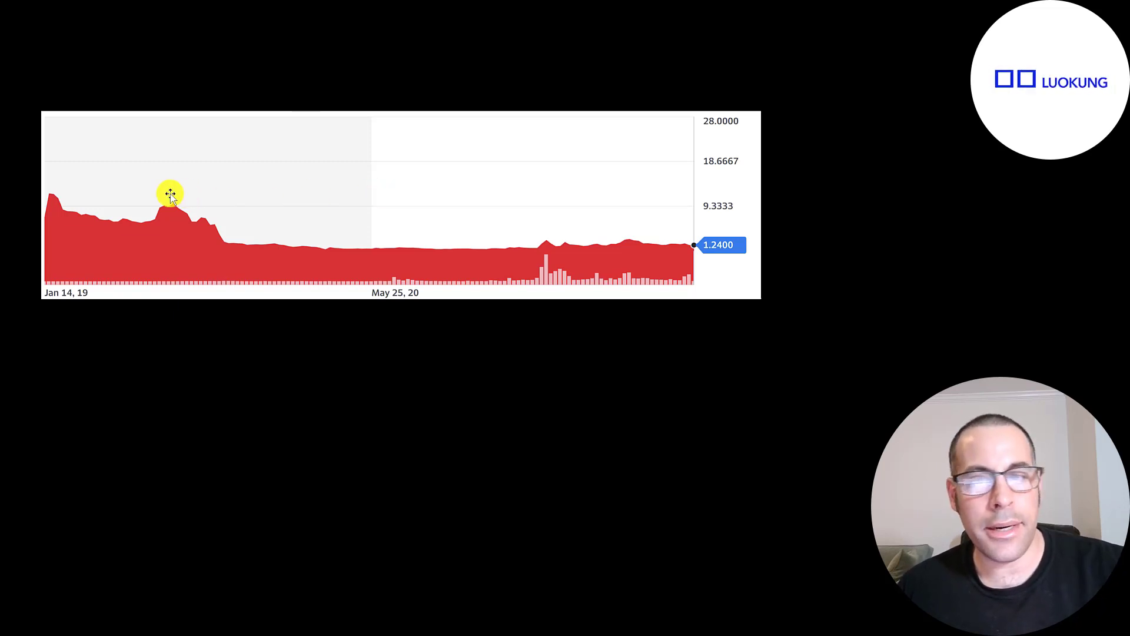
mouse_move(58, 200)
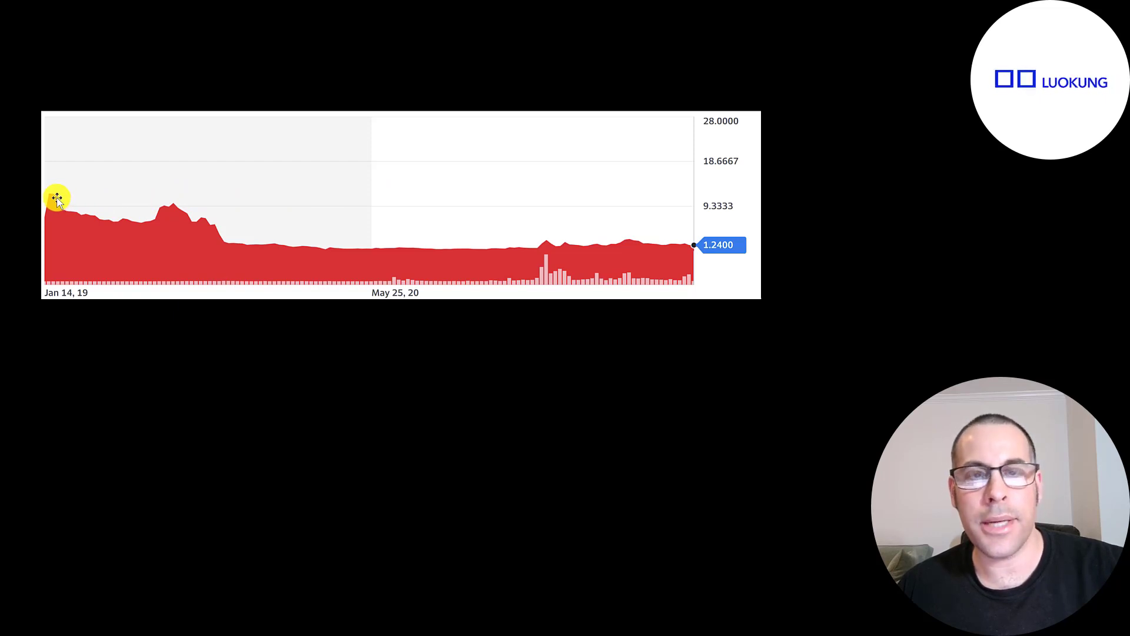
mouse_move(656, 245)
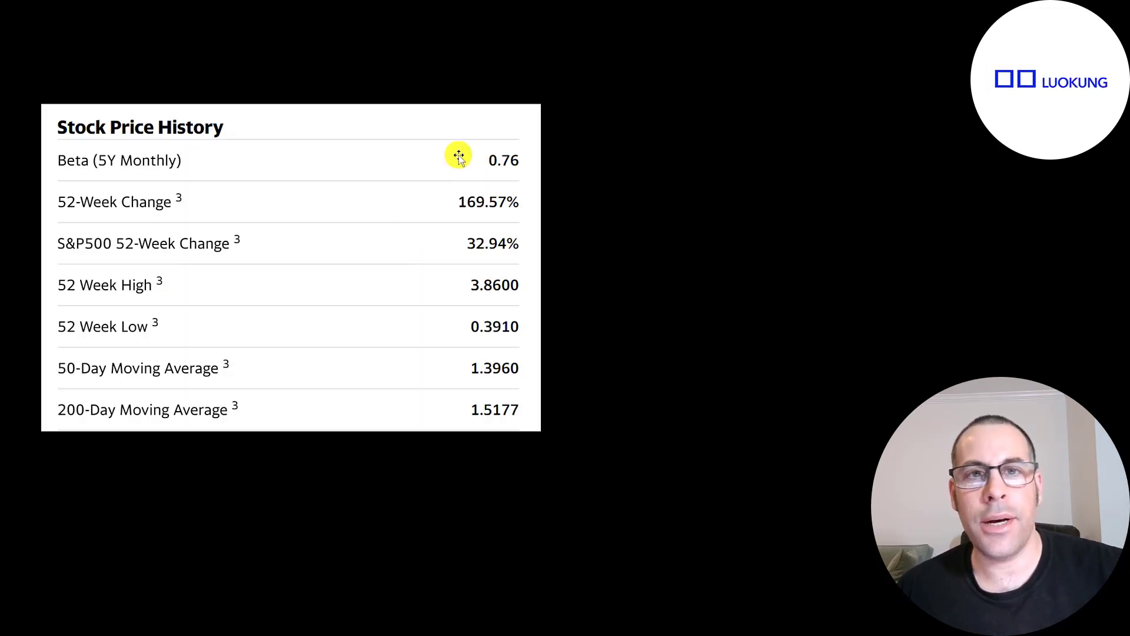
mouse_move(443, 184)
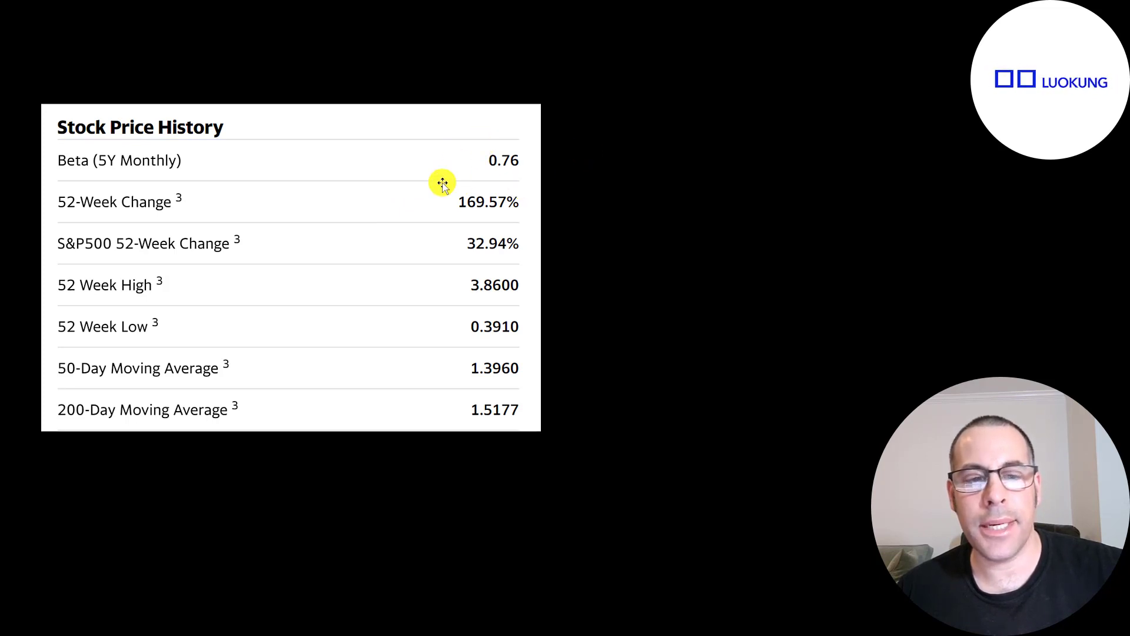
mouse_move(567, 186)
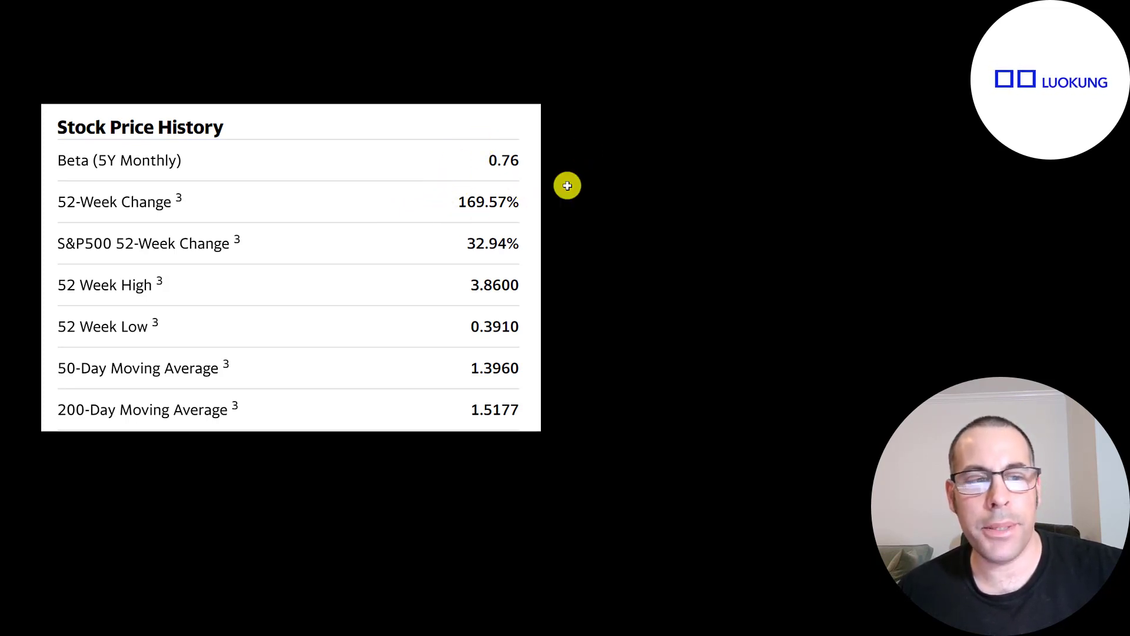
mouse_move(474, 215)
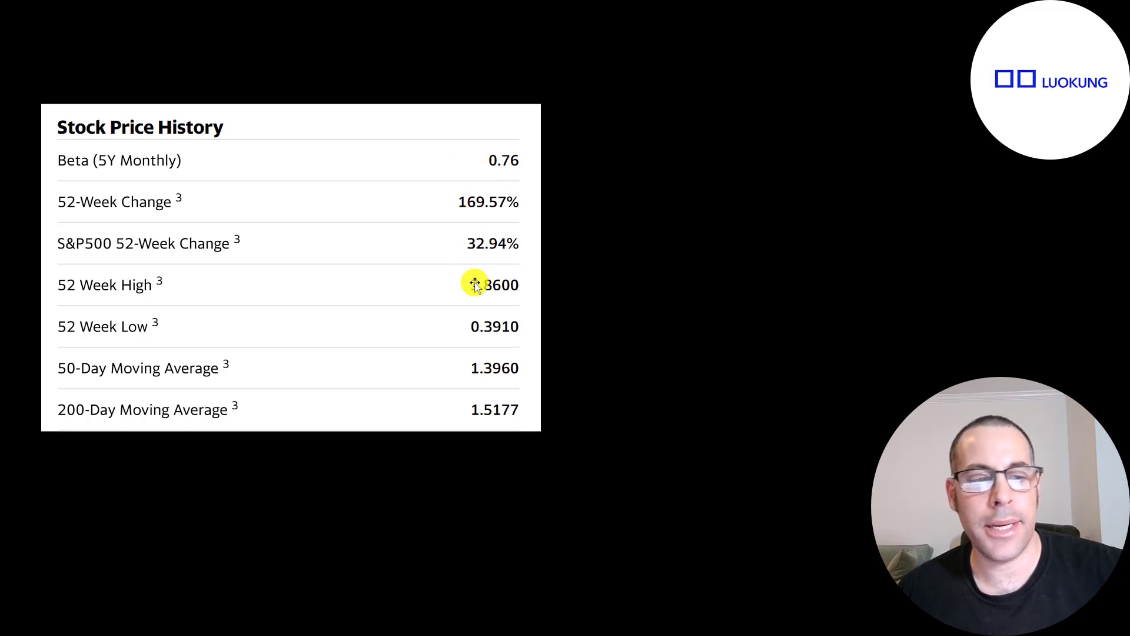
mouse_move(474, 306)
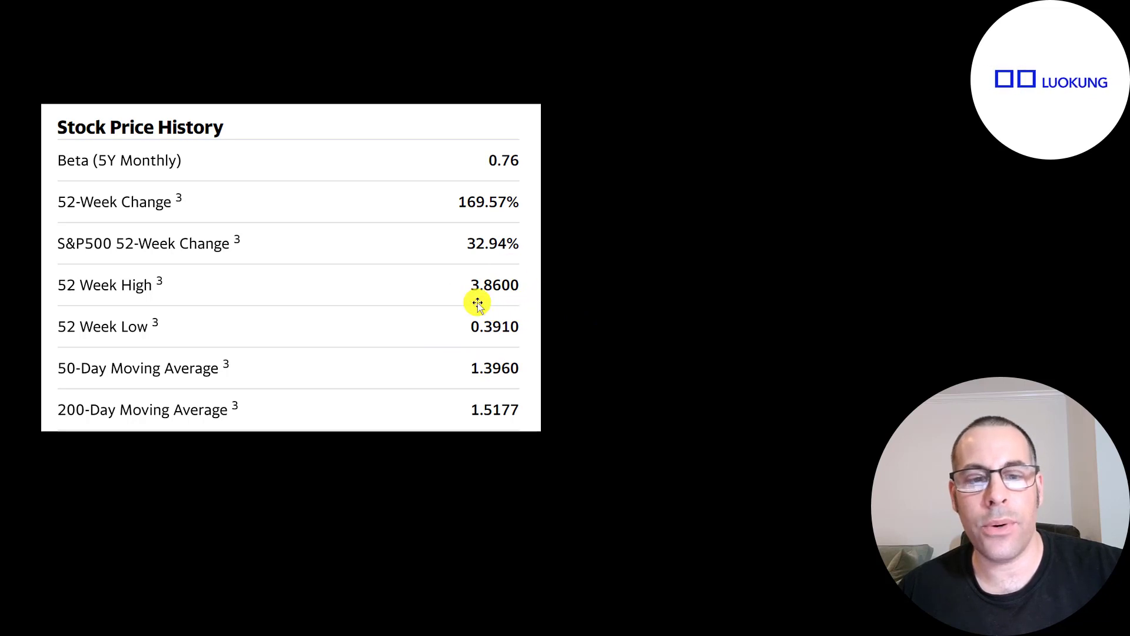
mouse_move(472, 361)
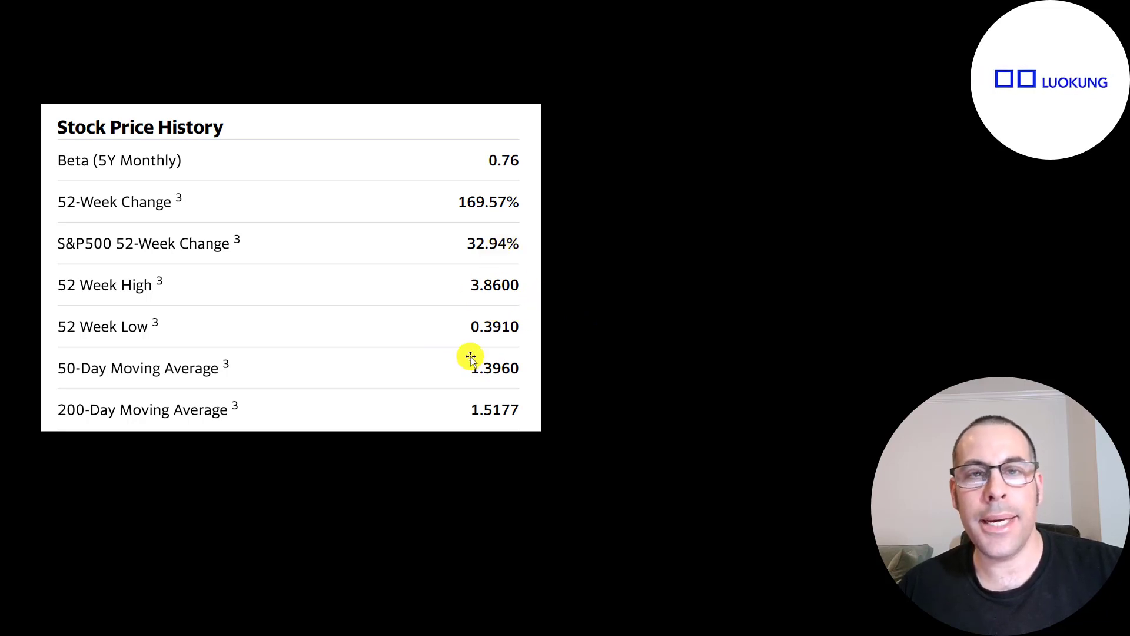
mouse_move(465, 367)
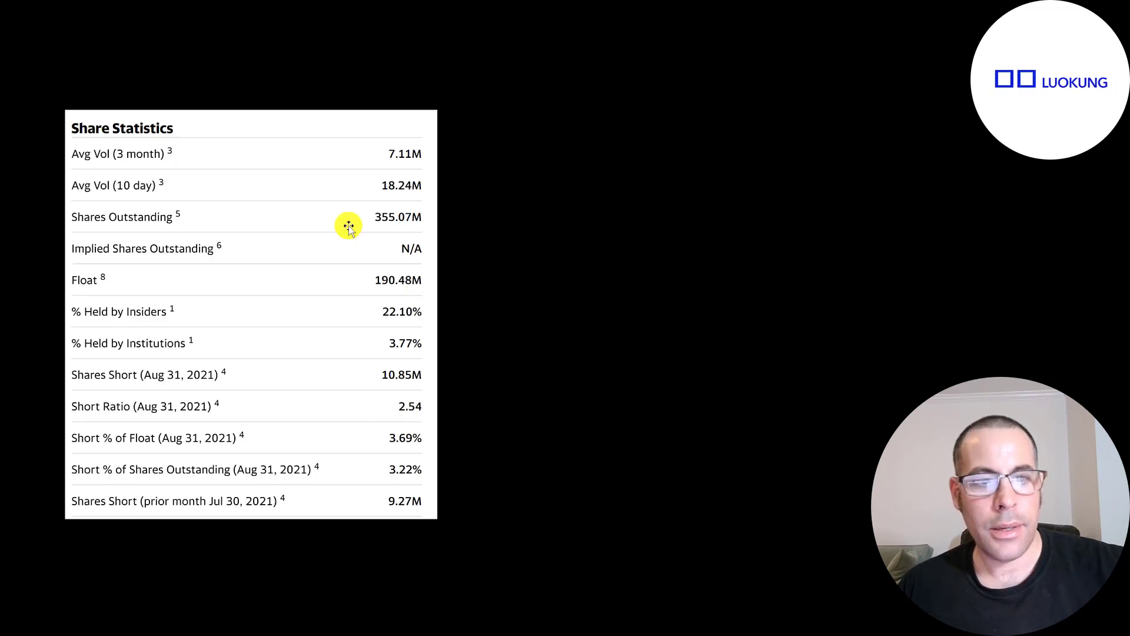
mouse_move(382, 176)
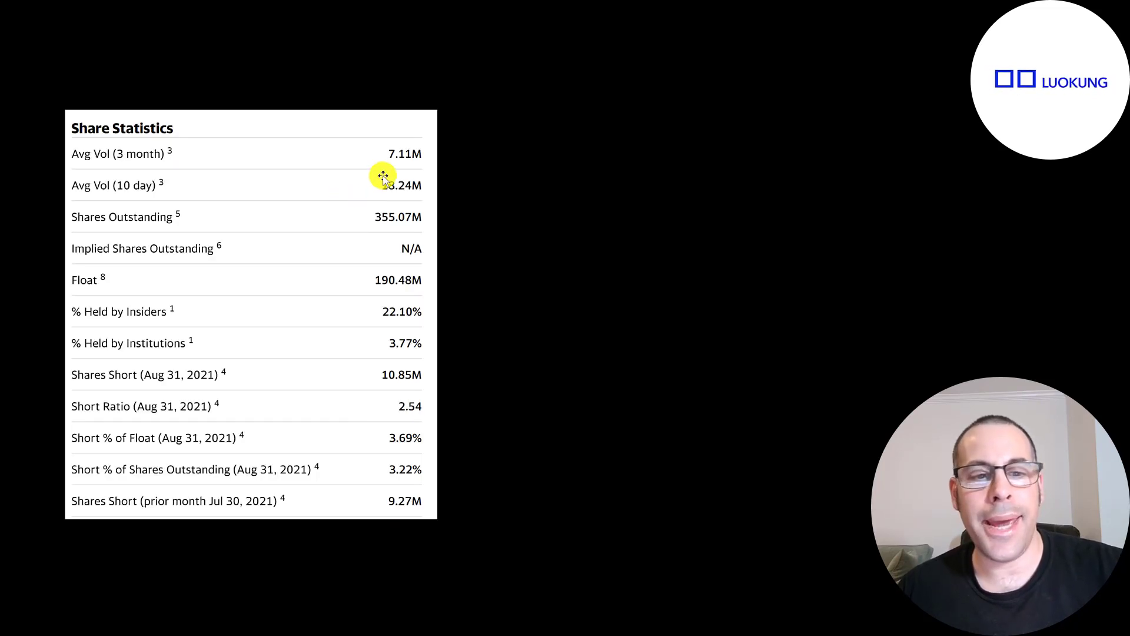
mouse_move(369, 171)
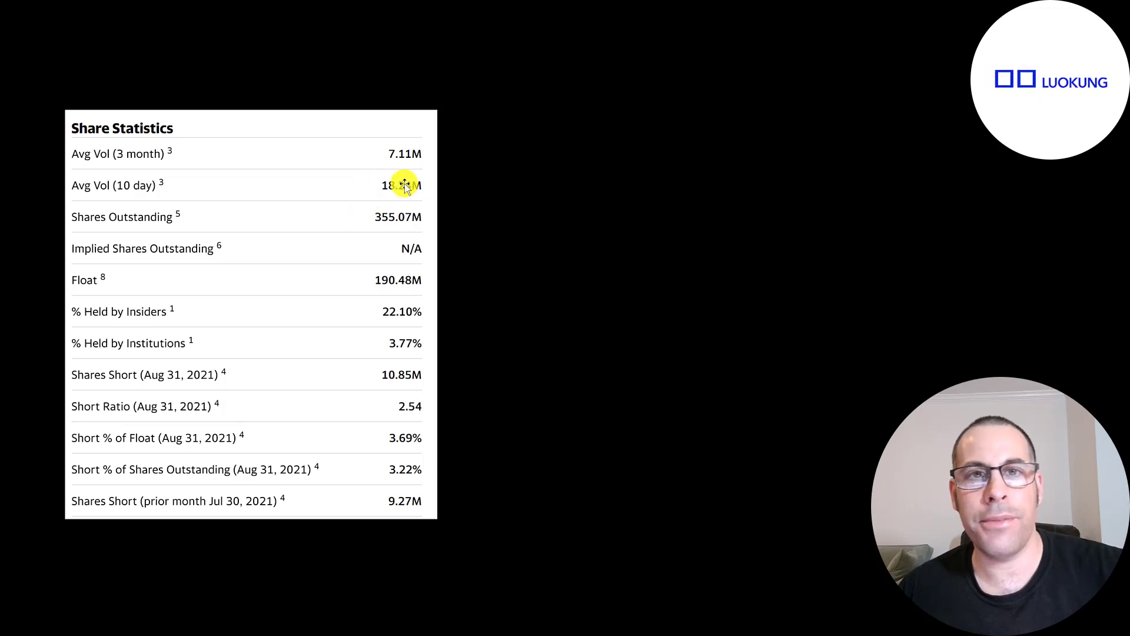
mouse_move(425, 239)
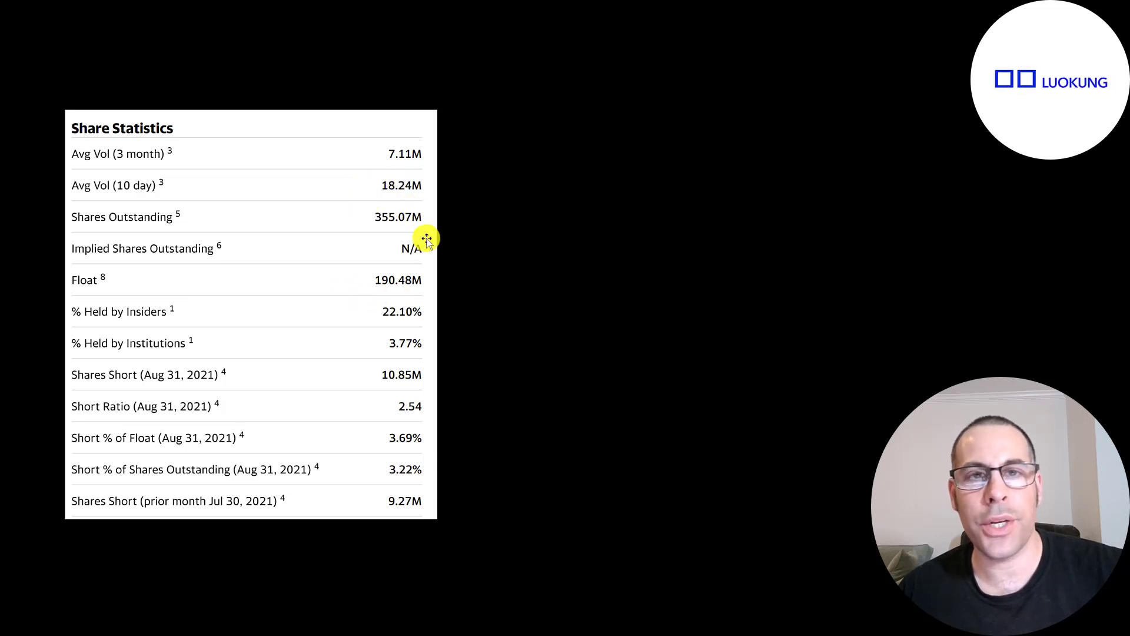
mouse_move(402, 332)
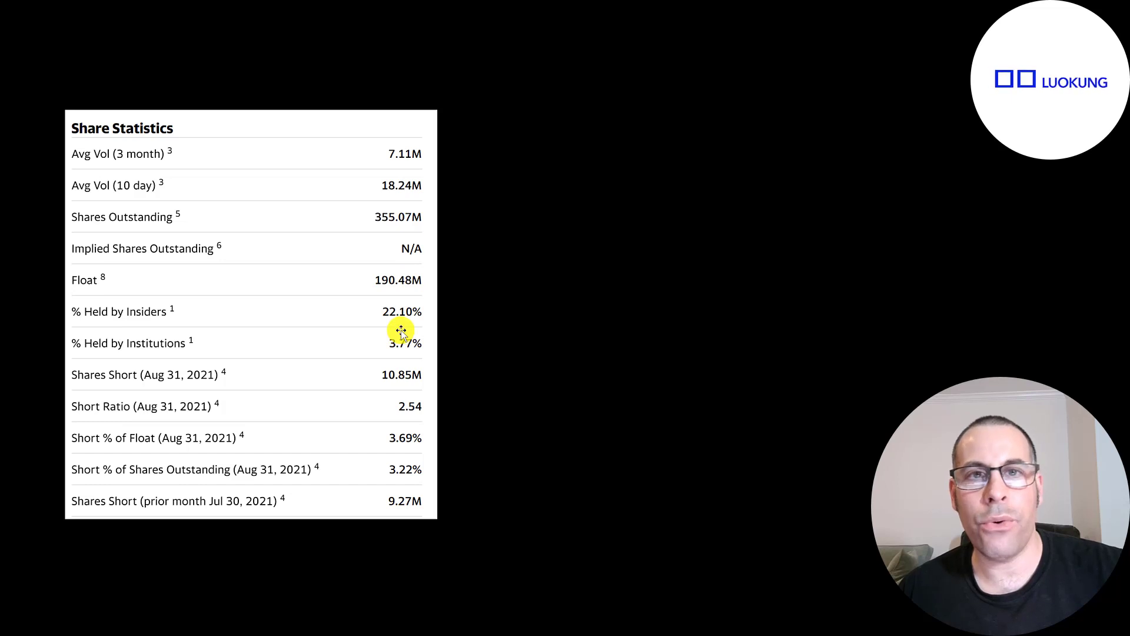
mouse_move(364, 430)
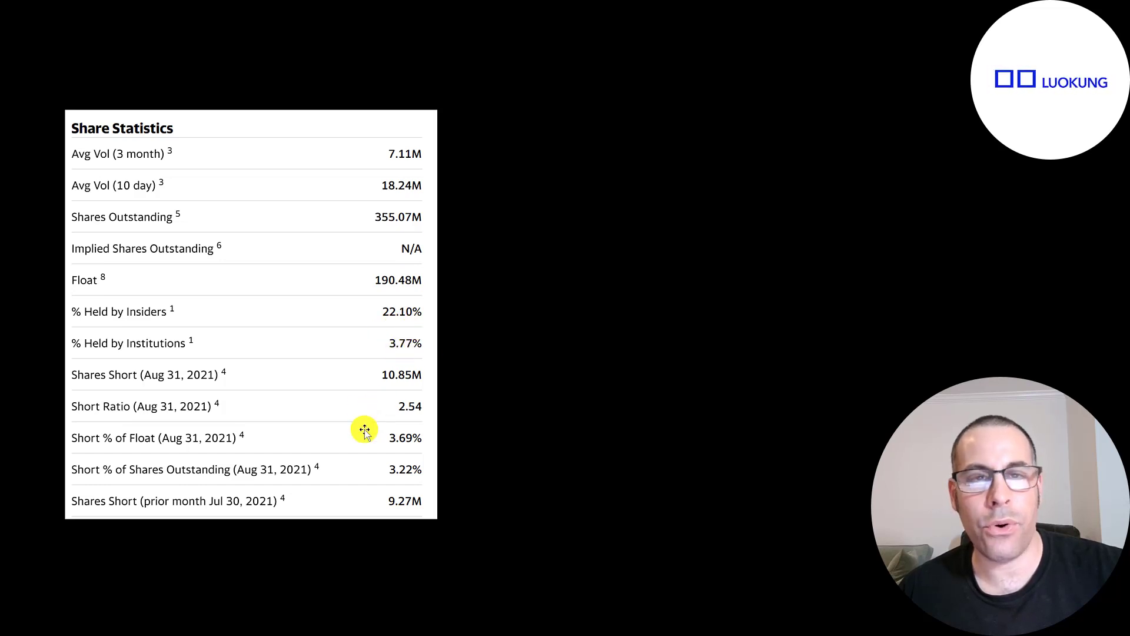
mouse_move(322, 275)
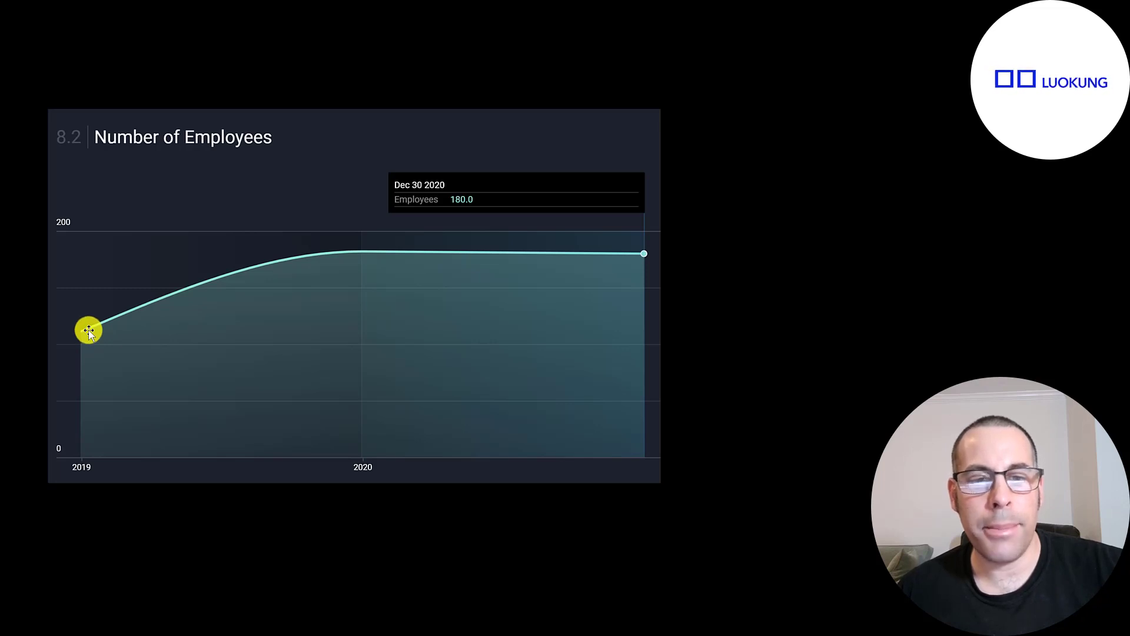
mouse_move(506, 261)
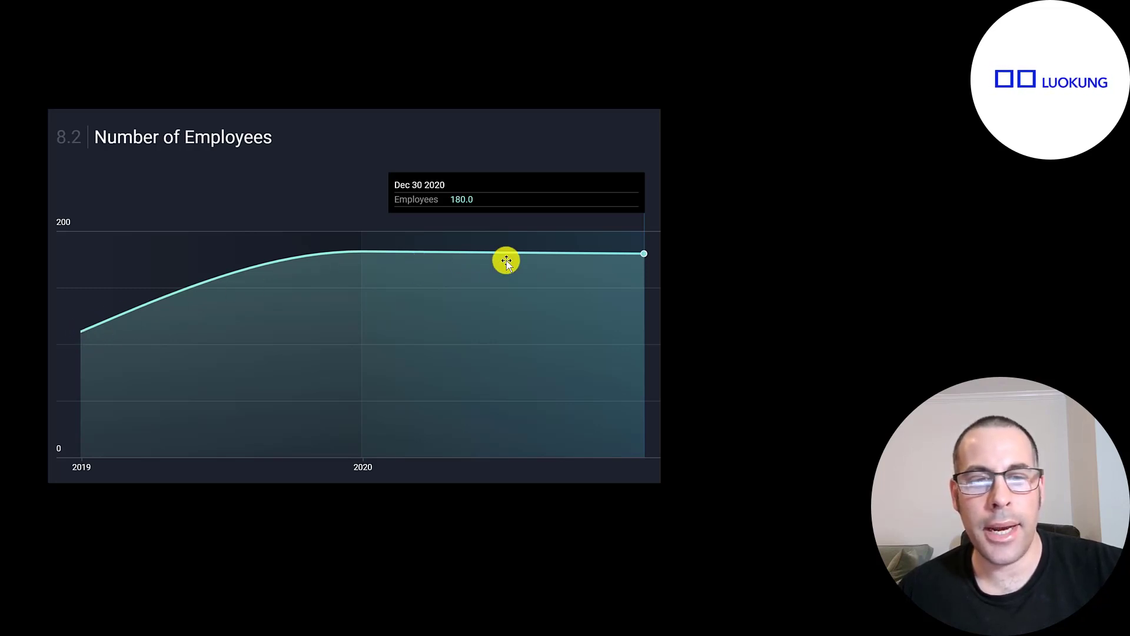
mouse_move(642, 254)
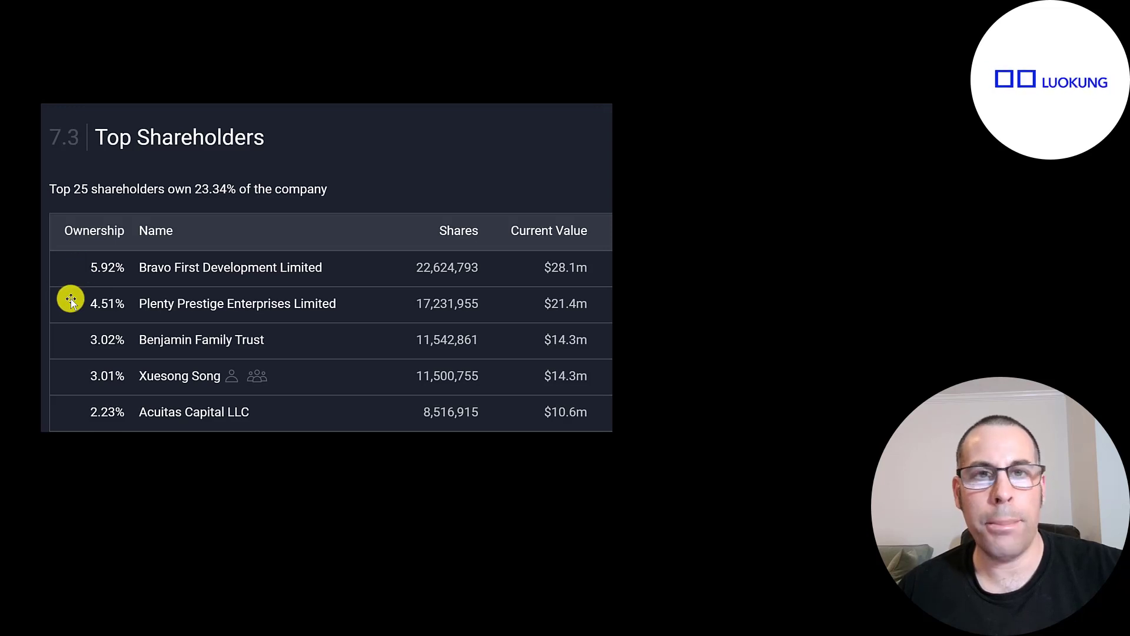
mouse_move(70, 329)
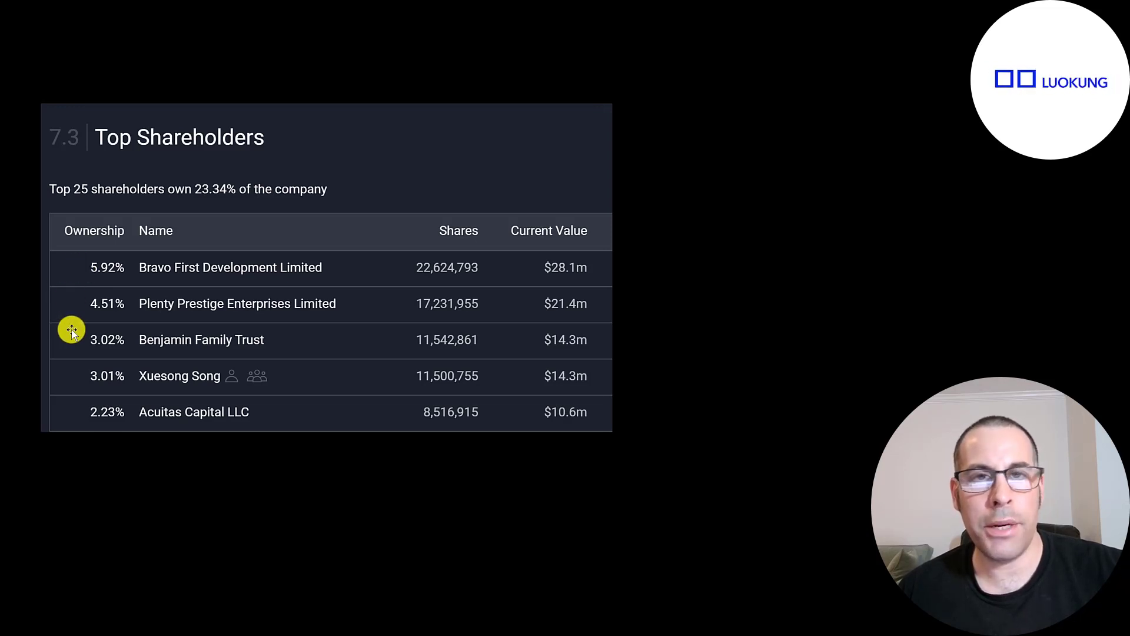
mouse_move(75, 375)
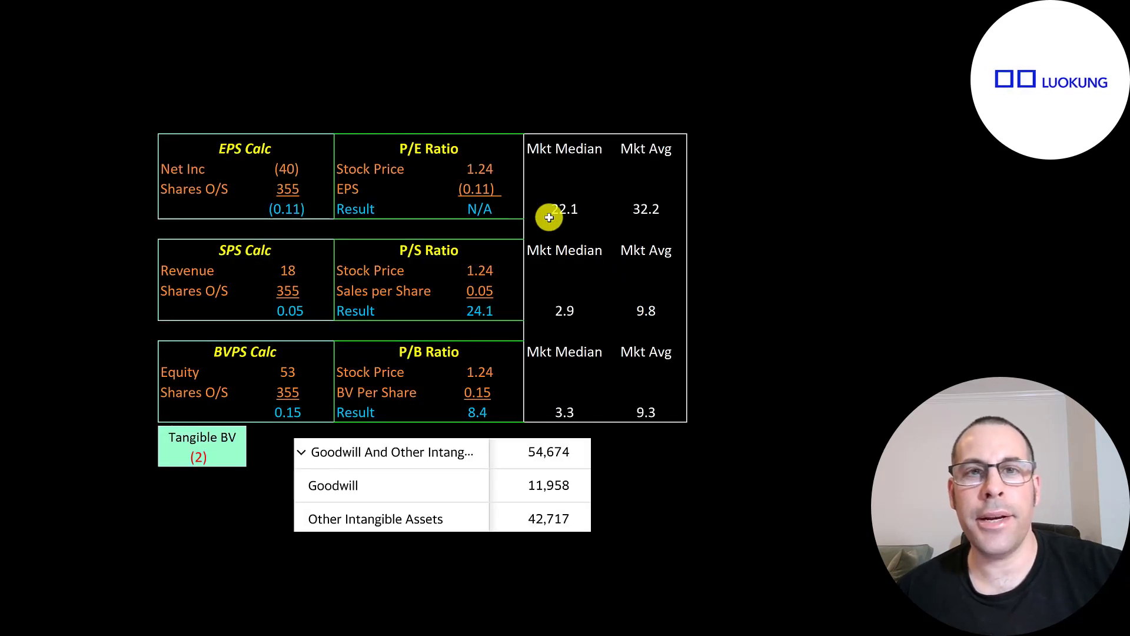
mouse_move(519, 189)
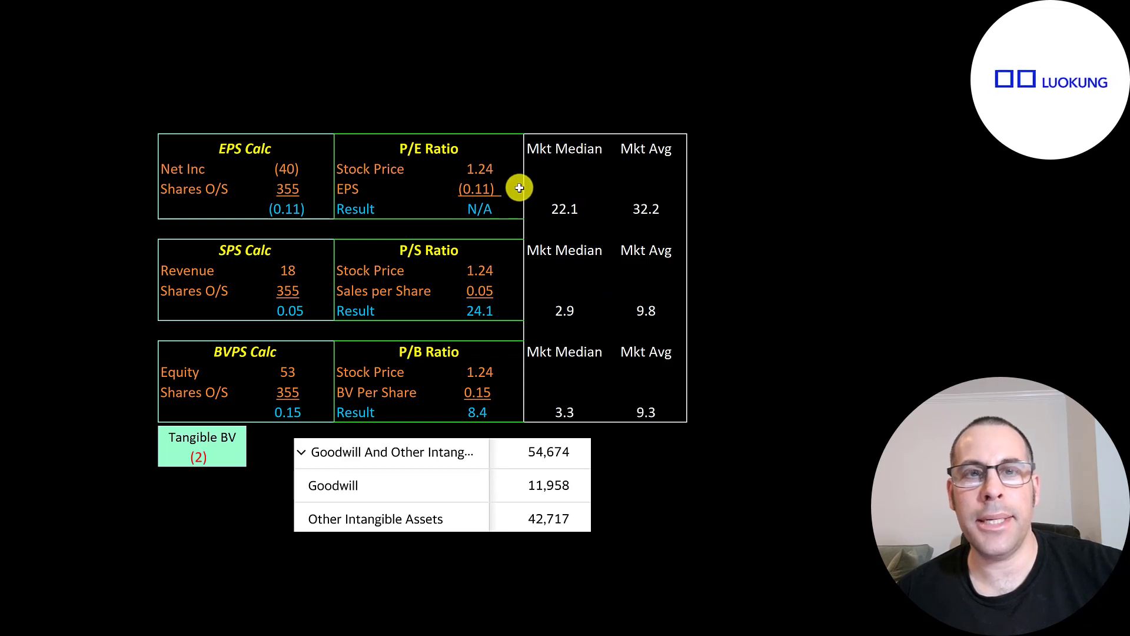
mouse_move(485, 280)
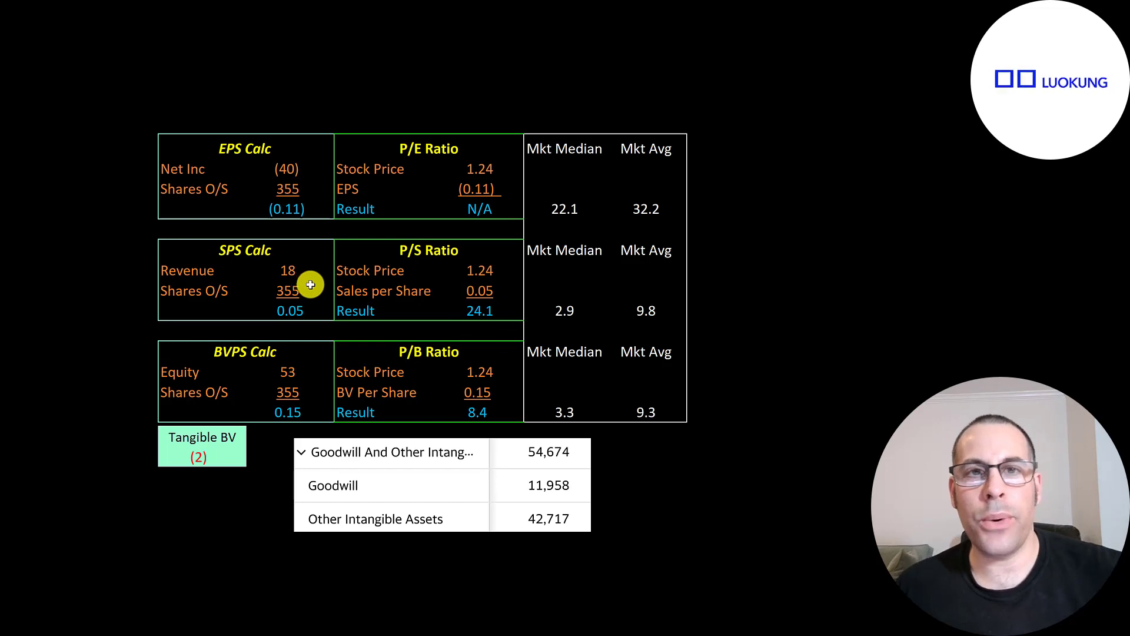
mouse_move(292, 254)
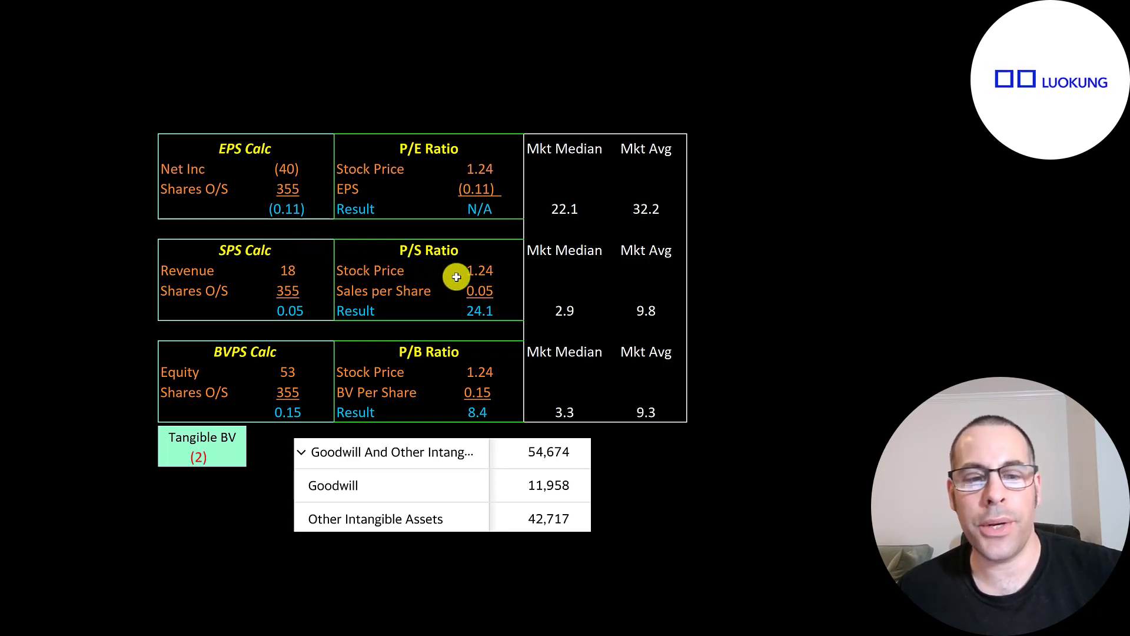
mouse_move(501, 368)
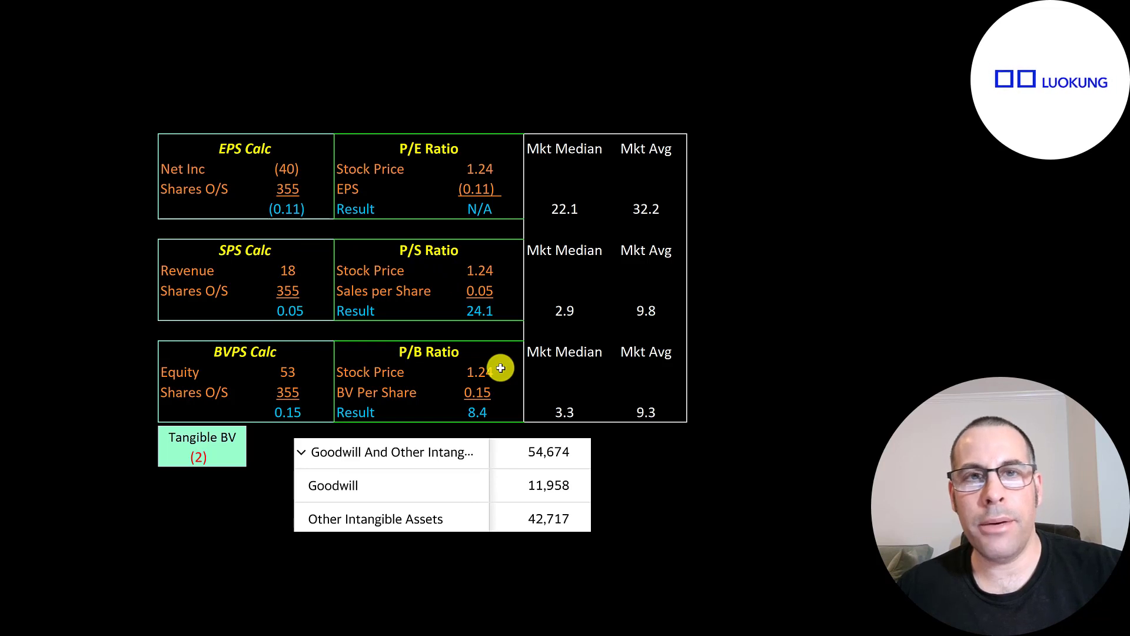
mouse_move(472, 389)
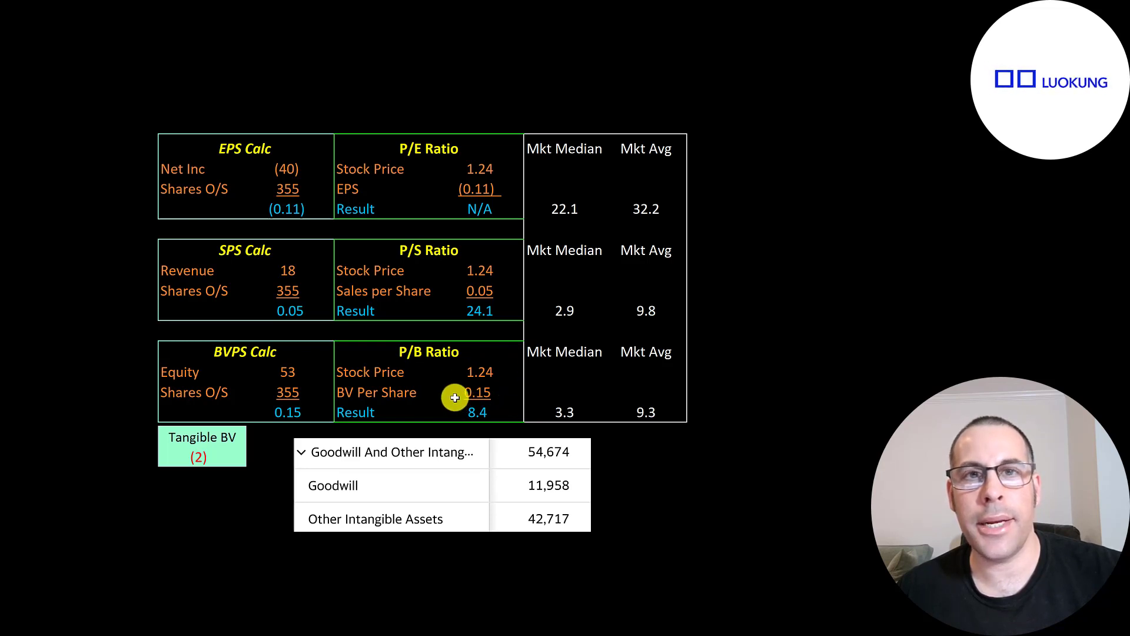
mouse_move(276, 371)
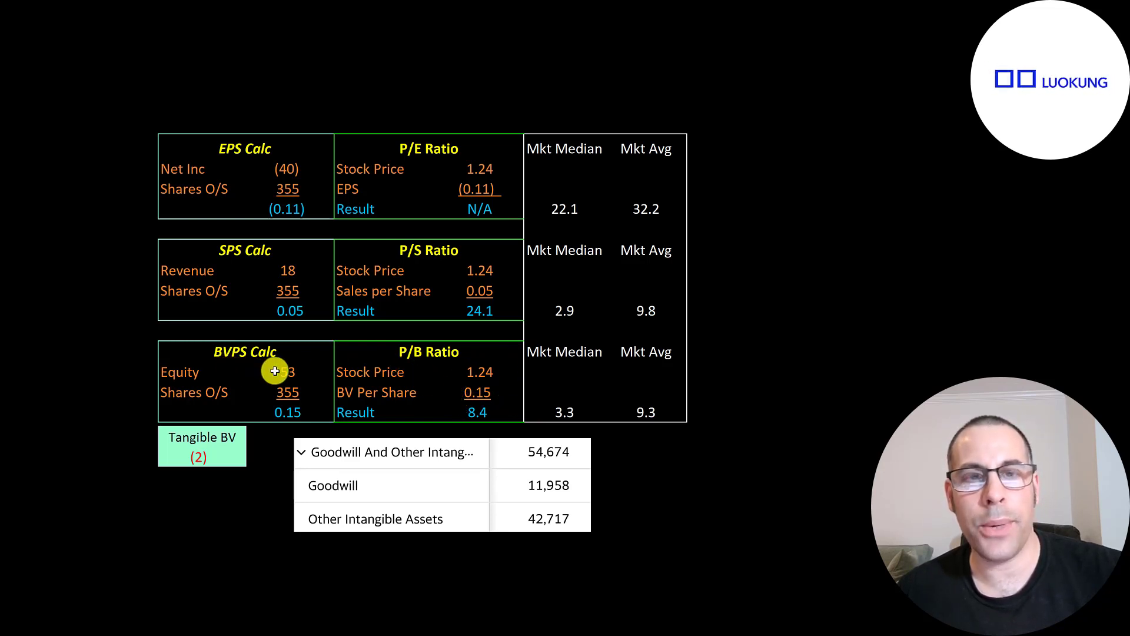
mouse_move(267, 375)
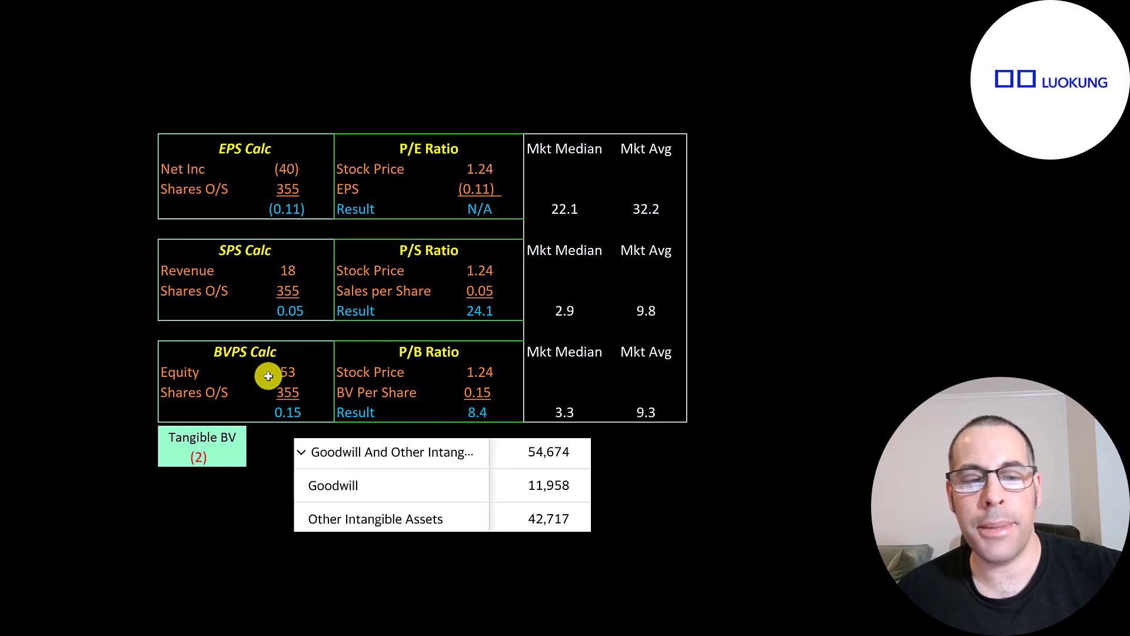
mouse_move(272, 413)
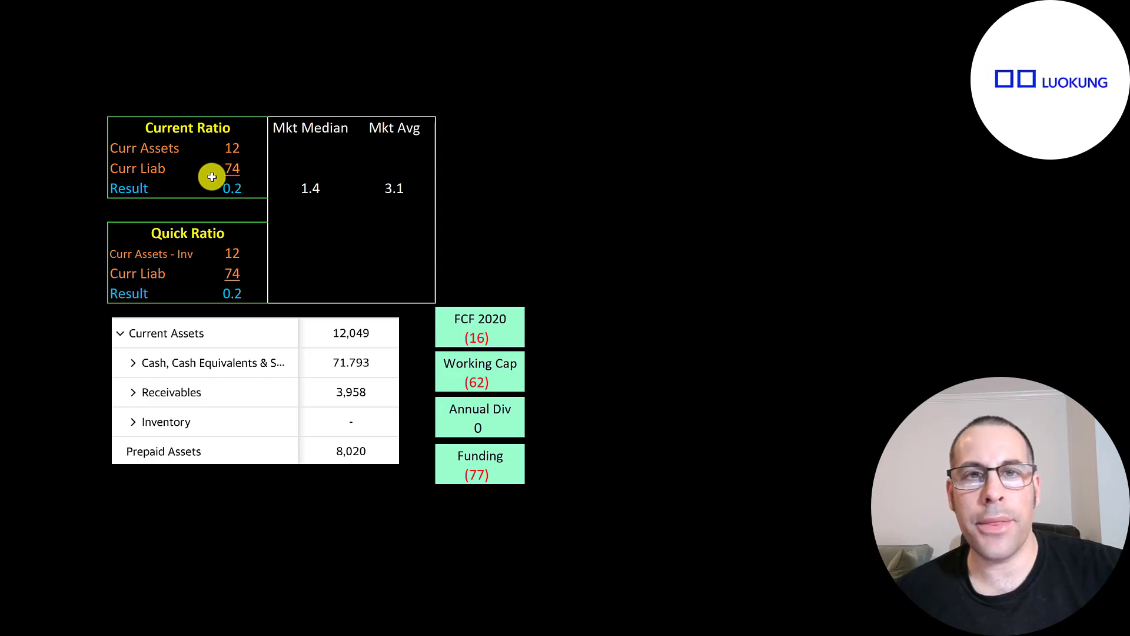
mouse_move(299, 302)
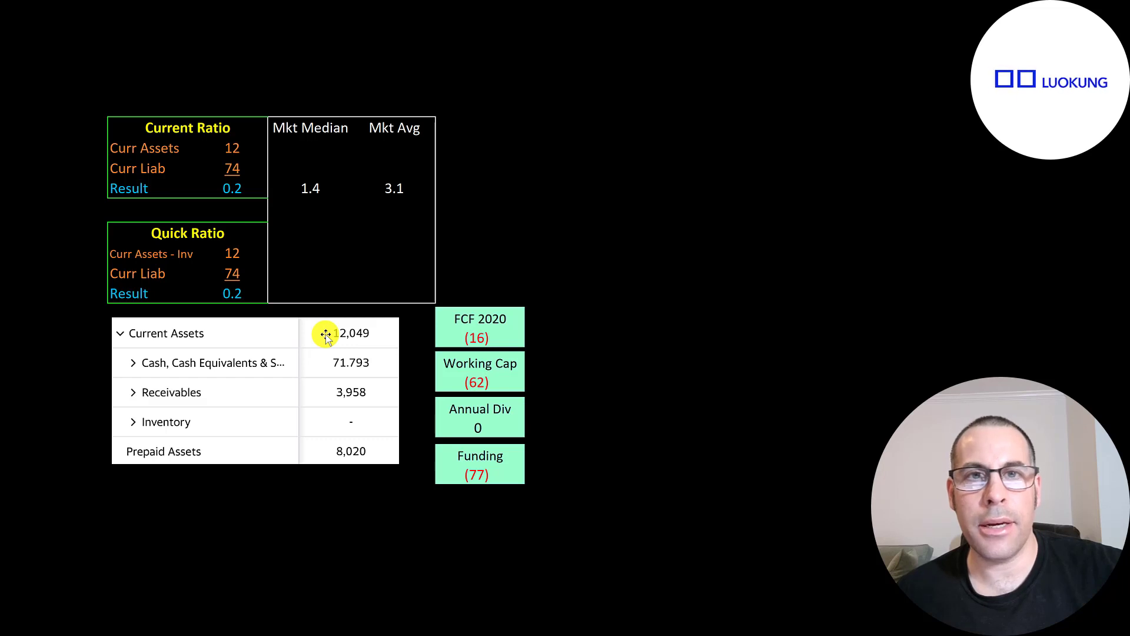
mouse_move(346, 370)
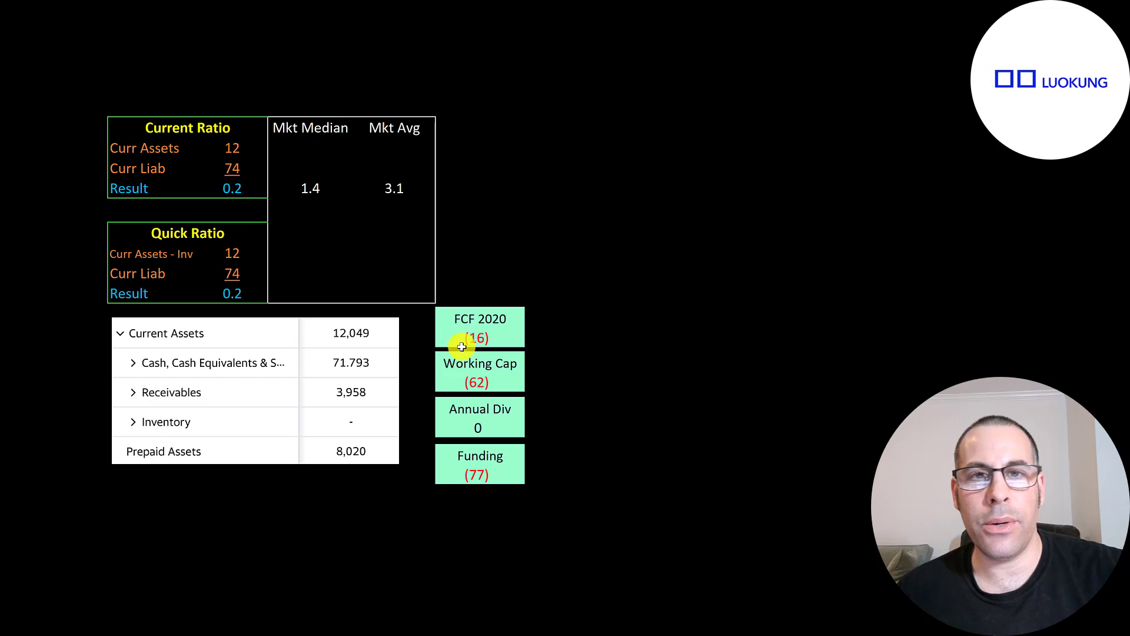
mouse_move(452, 389)
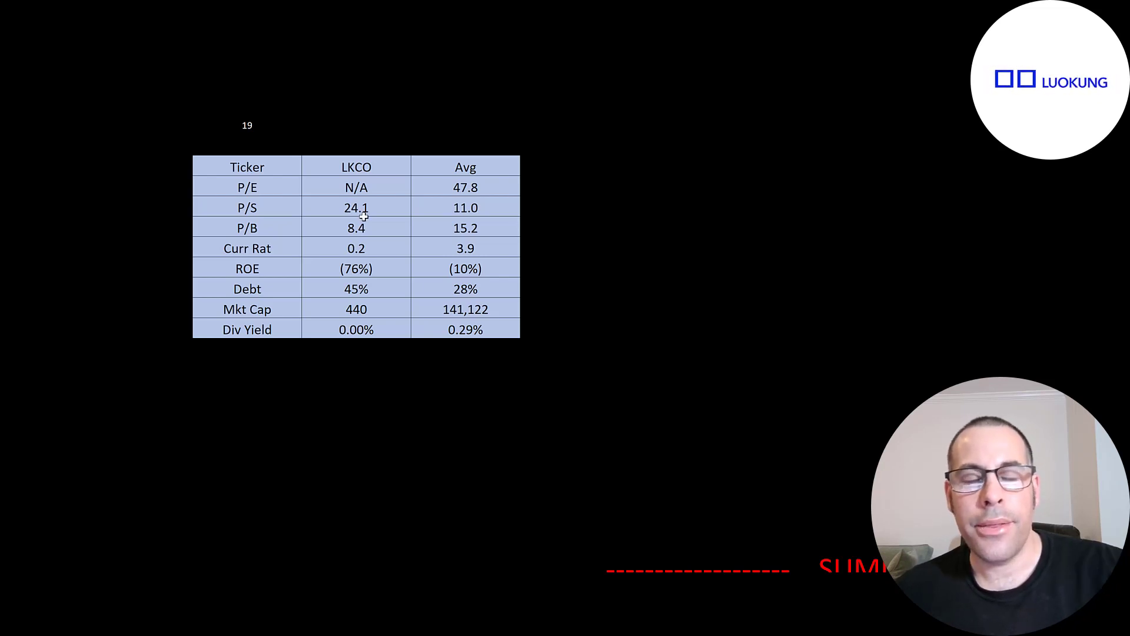
mouse_move(363, 207)
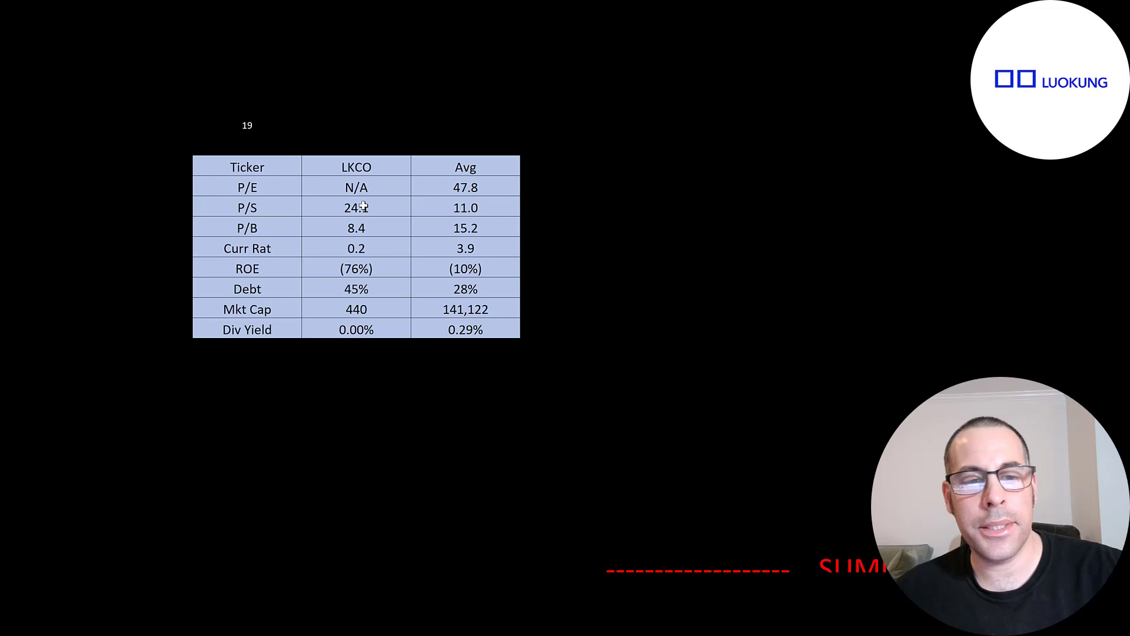
mouse_move(363, 255)
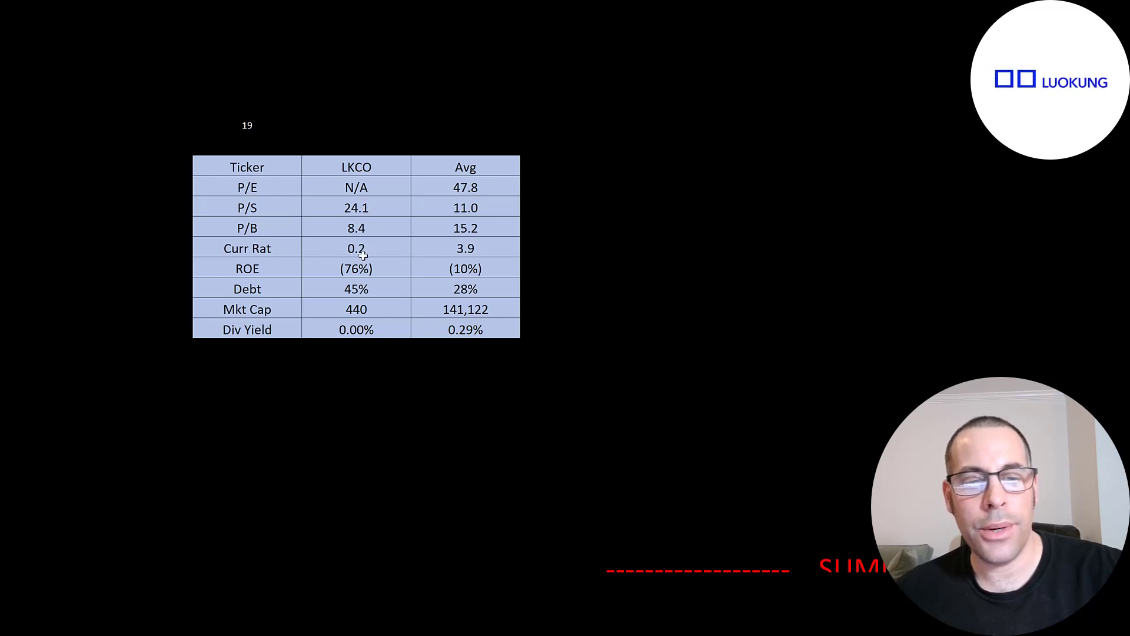
mouse_move(348, 288)
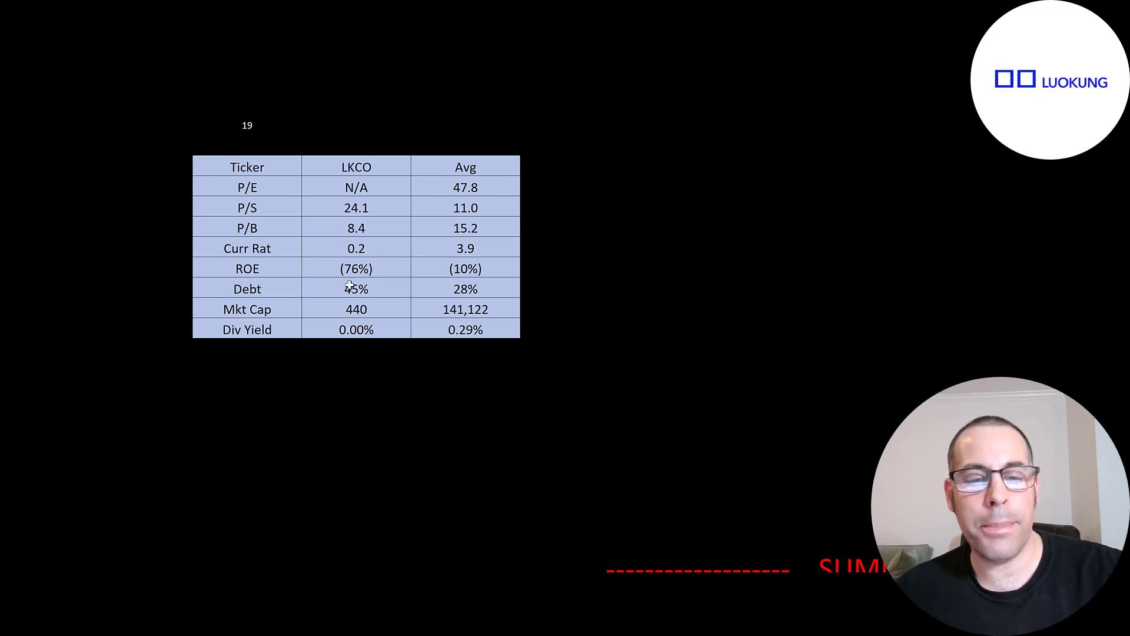